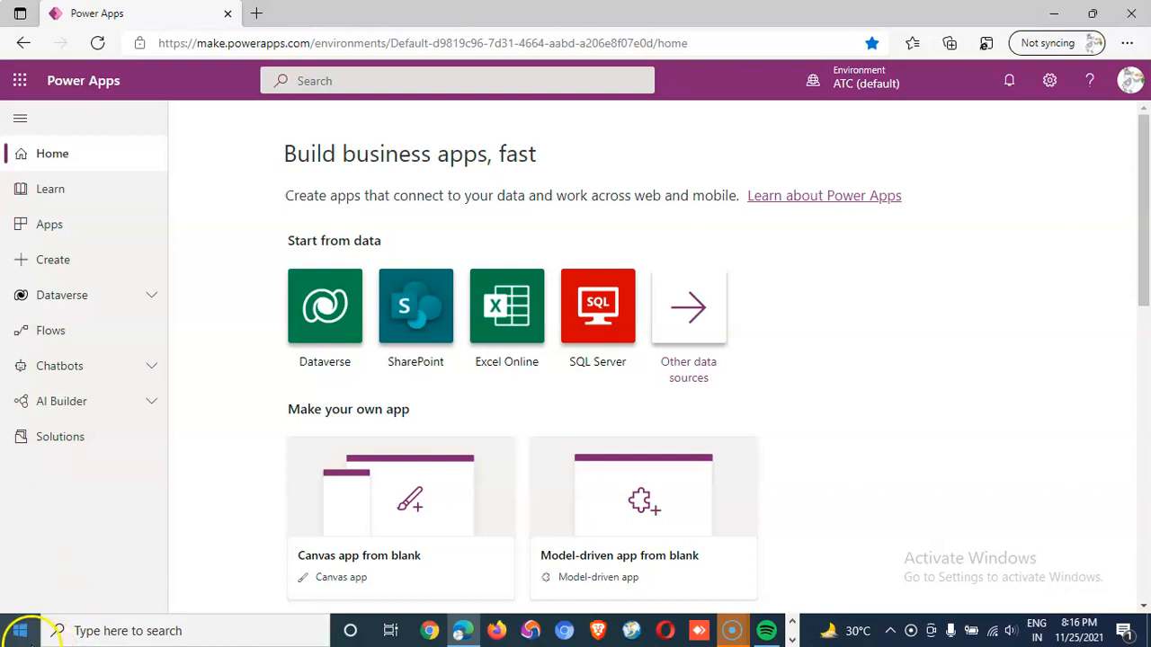
mouse_move(769, 630)
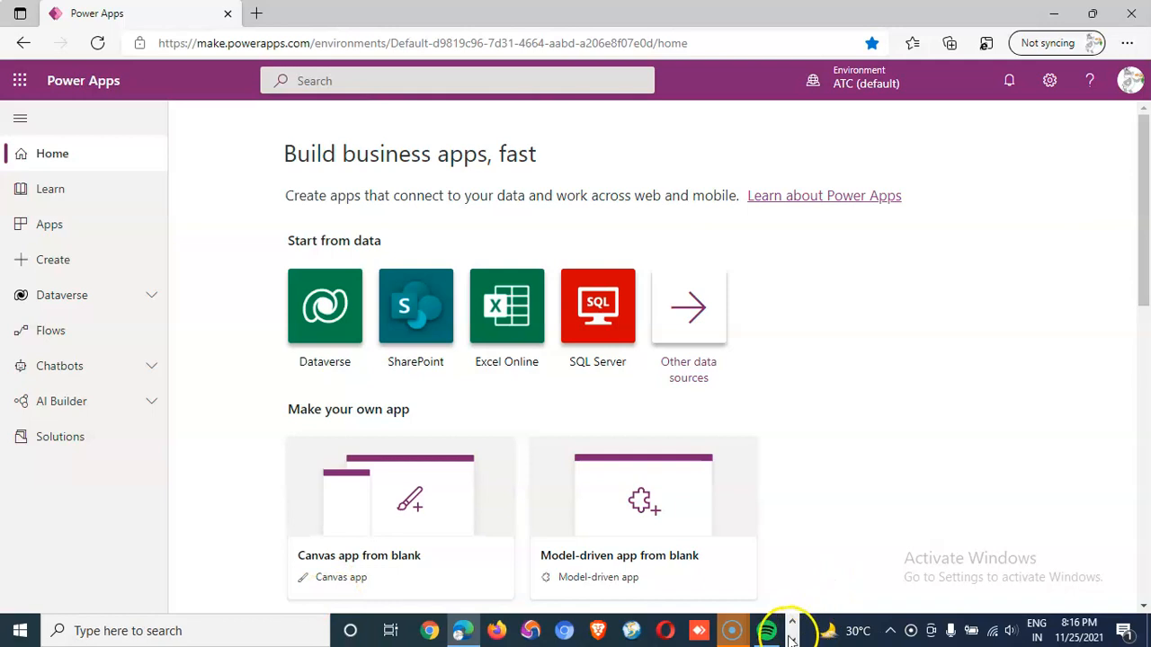
Bring the Lesson287_Notes Notepad window in front of the browser
click(477, 630)
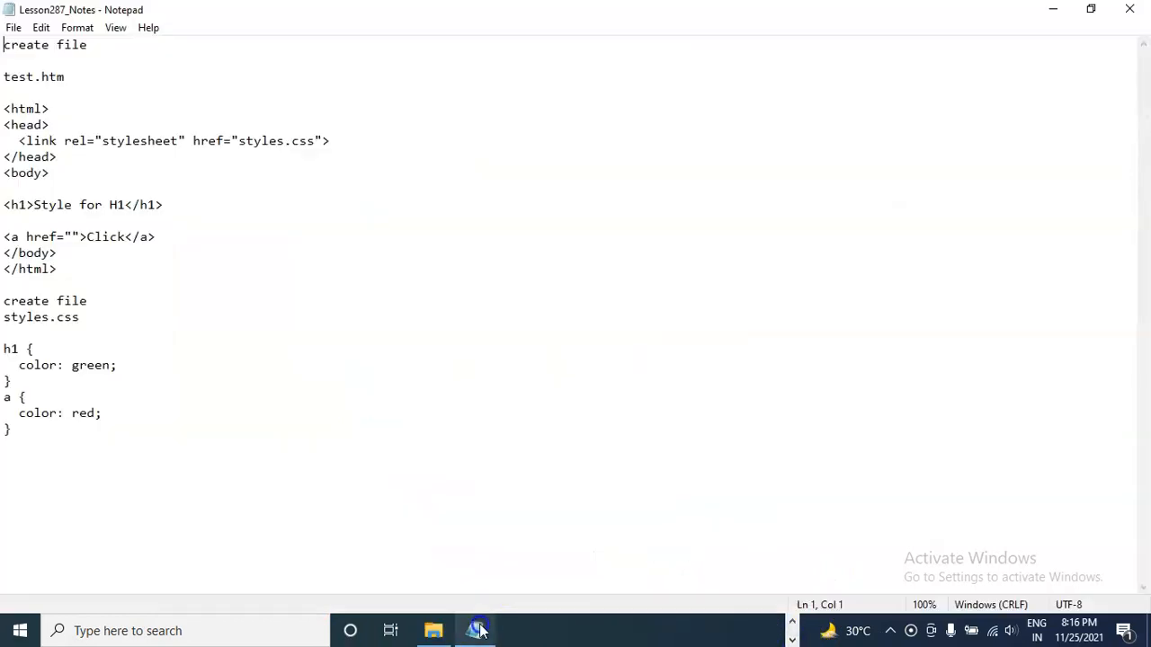
Walk through the notes, highlighting the styles.css link, then select the <html>…</html> markup to copy
drag(4, 108, 57, 269)
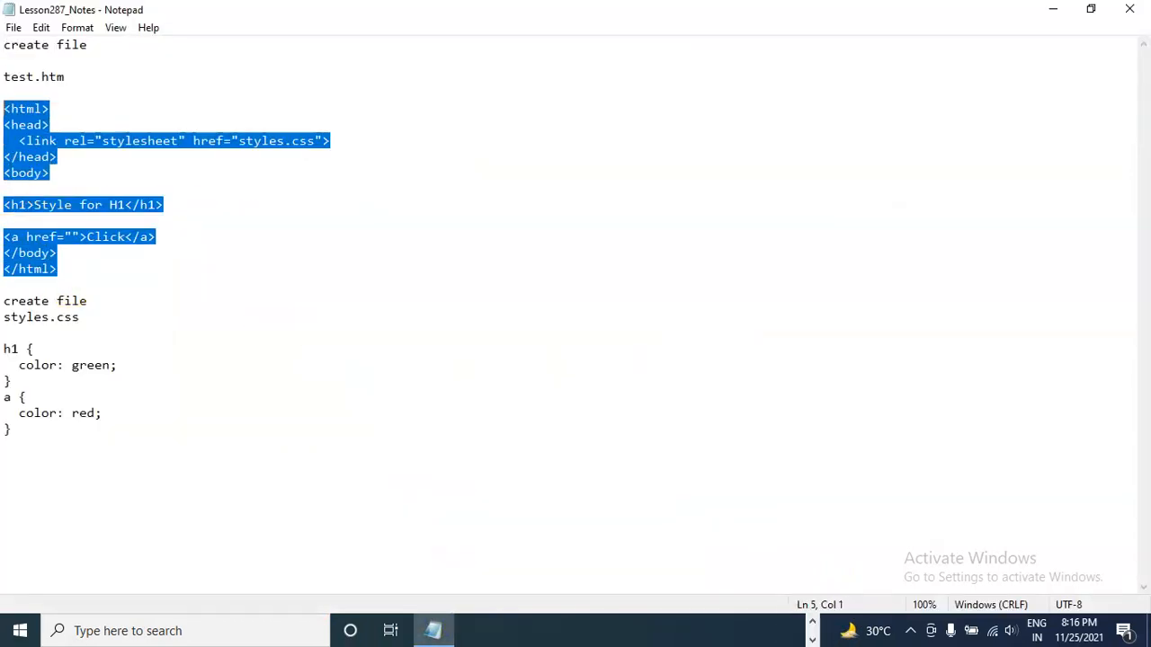
click(203, 141)
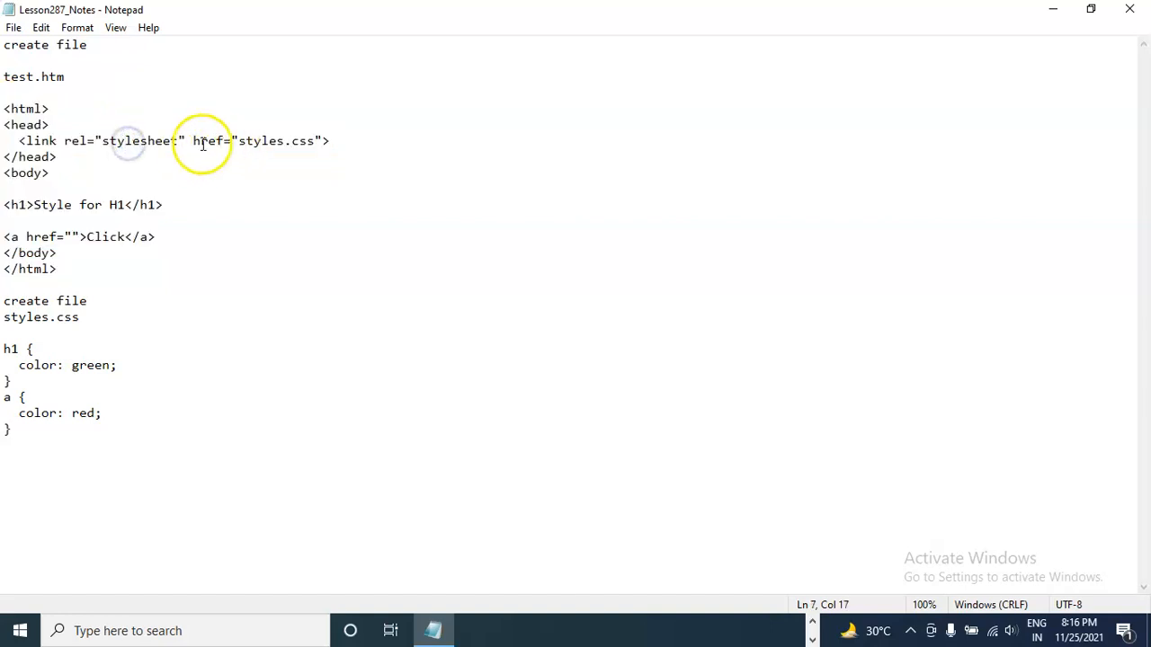
double_click(274, 141)
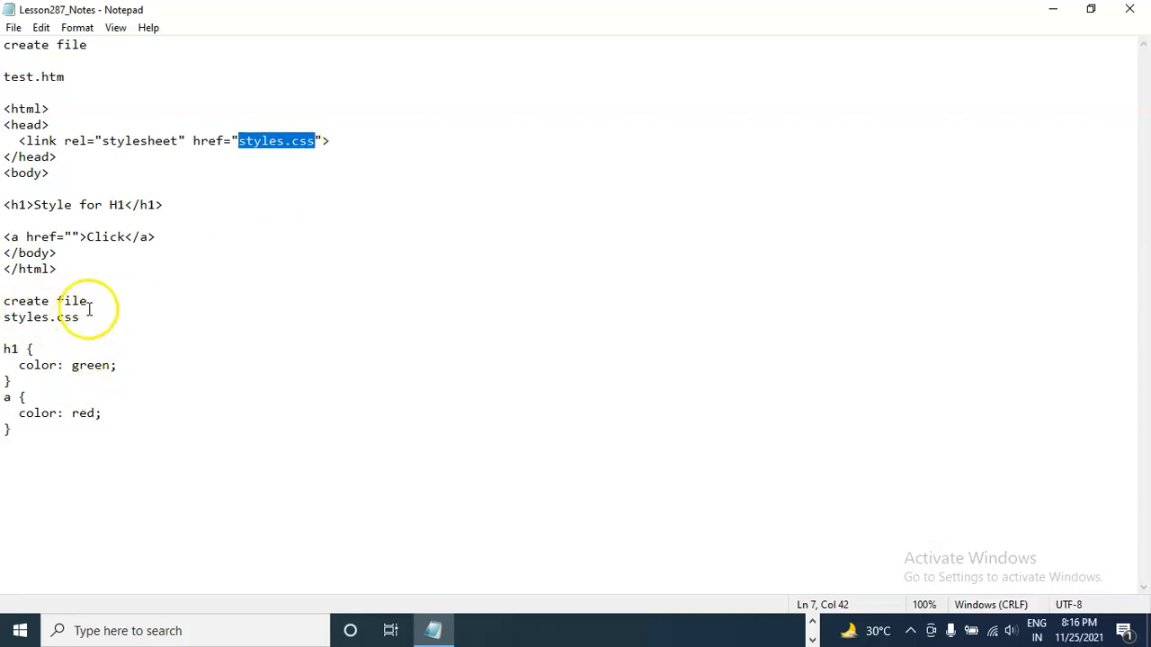
double_click(41, 316)
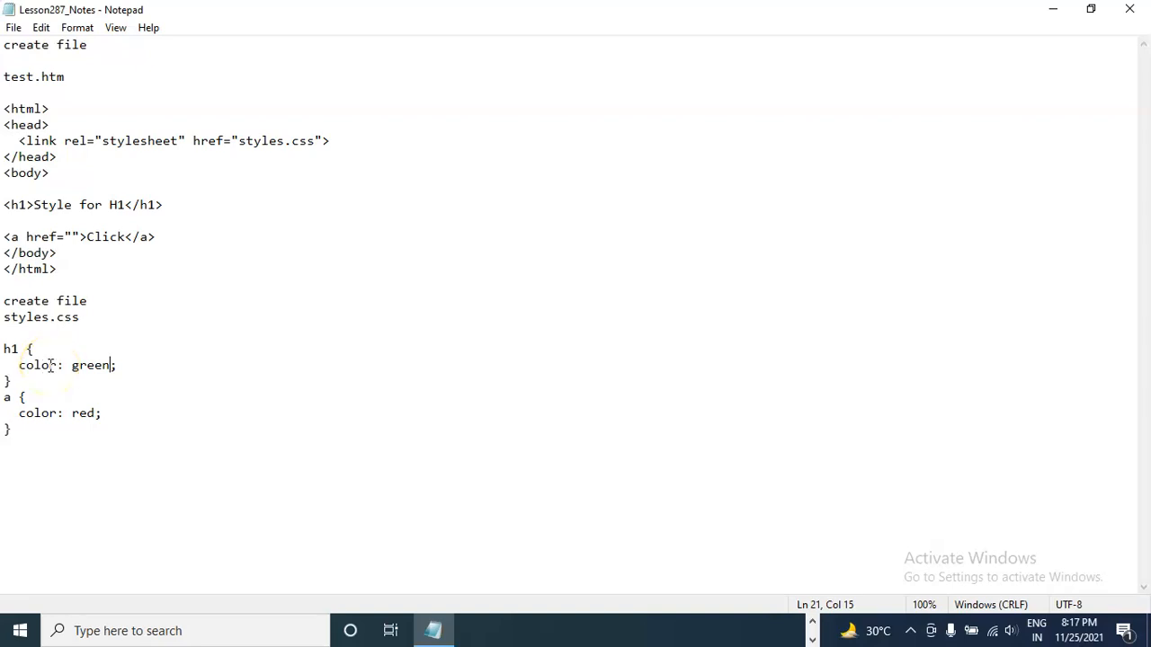
mouse_move(90, 365)
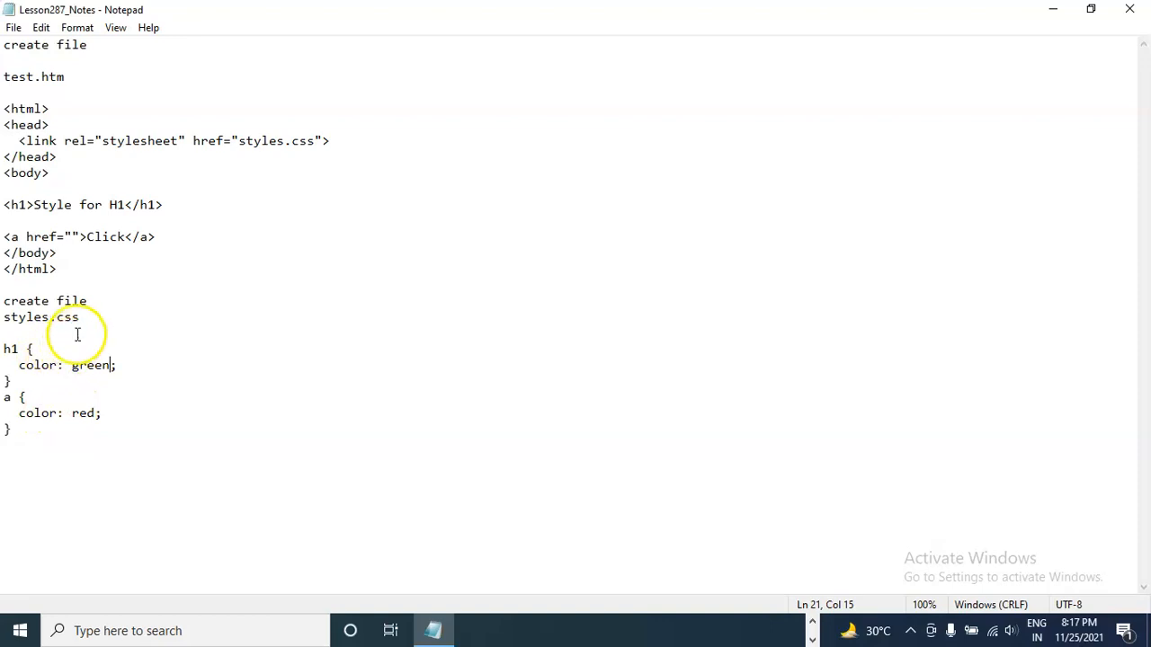
drag(3, 108, 60, 269)
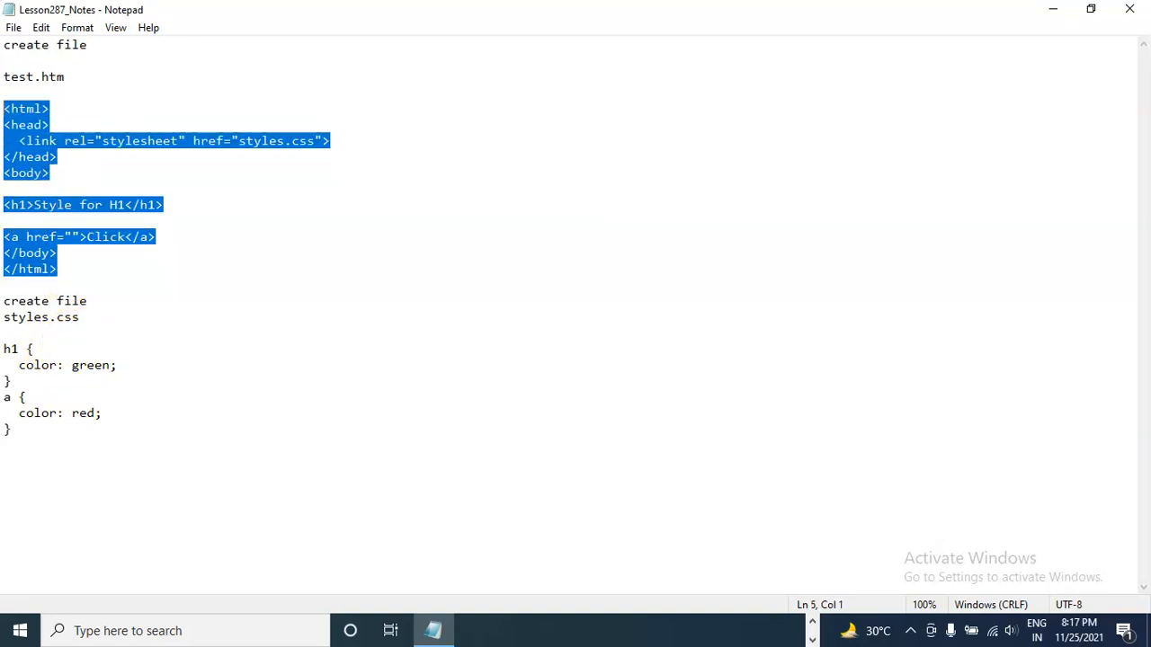
mouse_move(438, 617)
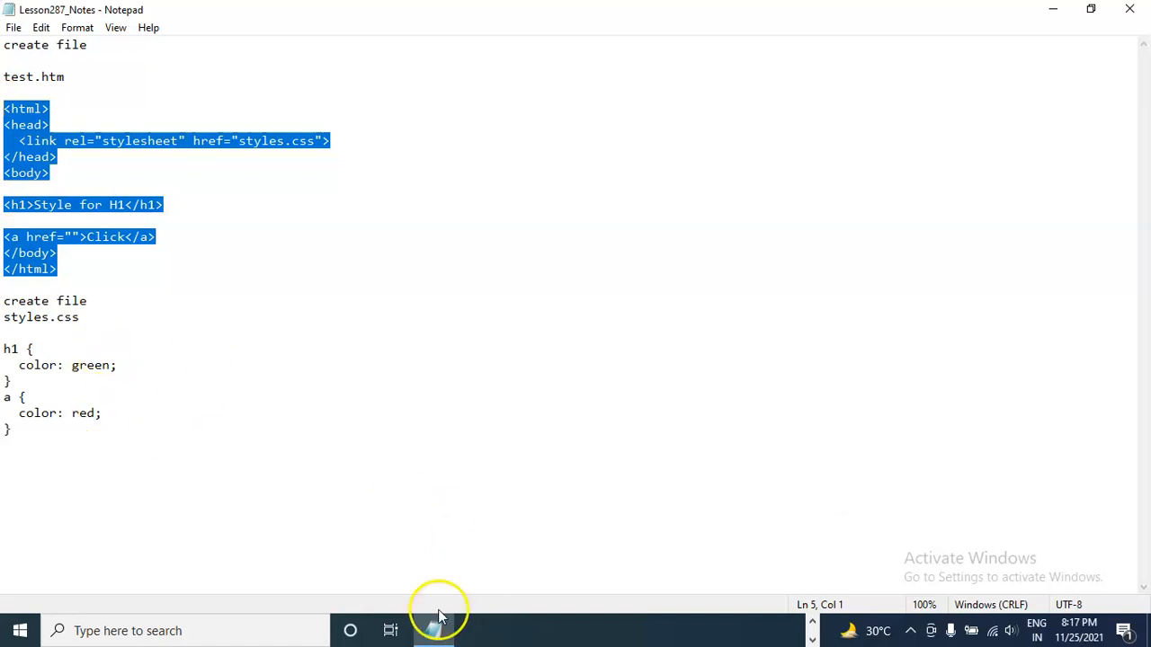
Start a new Notepad document with the markup and save it on the Desktop as "test.htm"
right_click(436, 630)
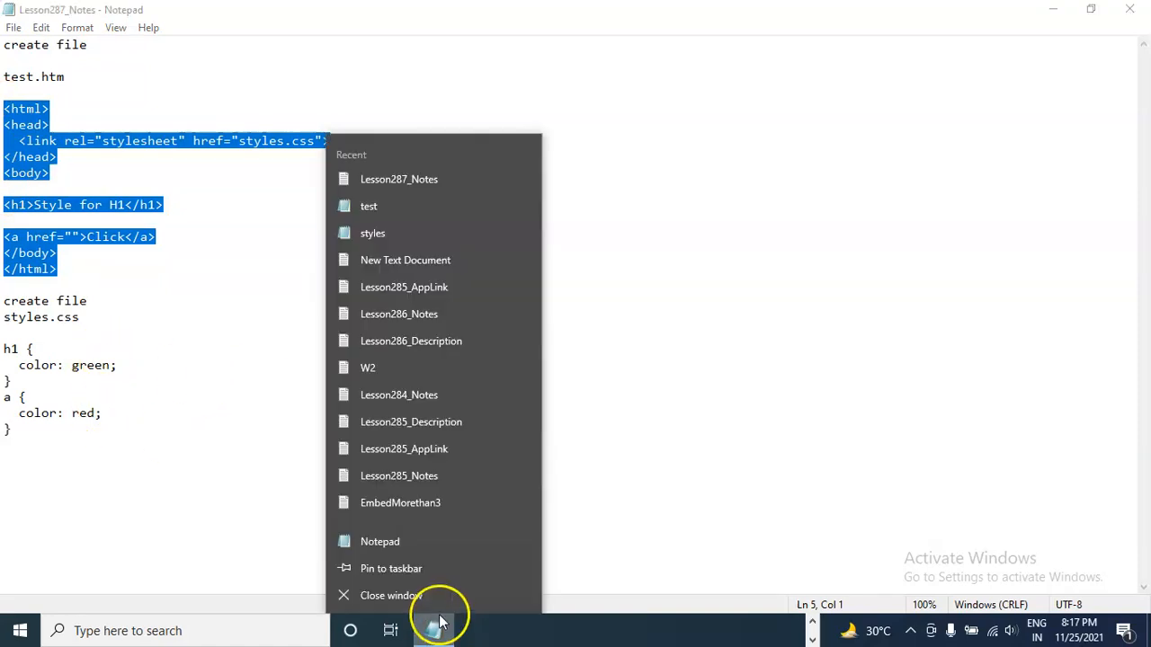
click(380, 541)
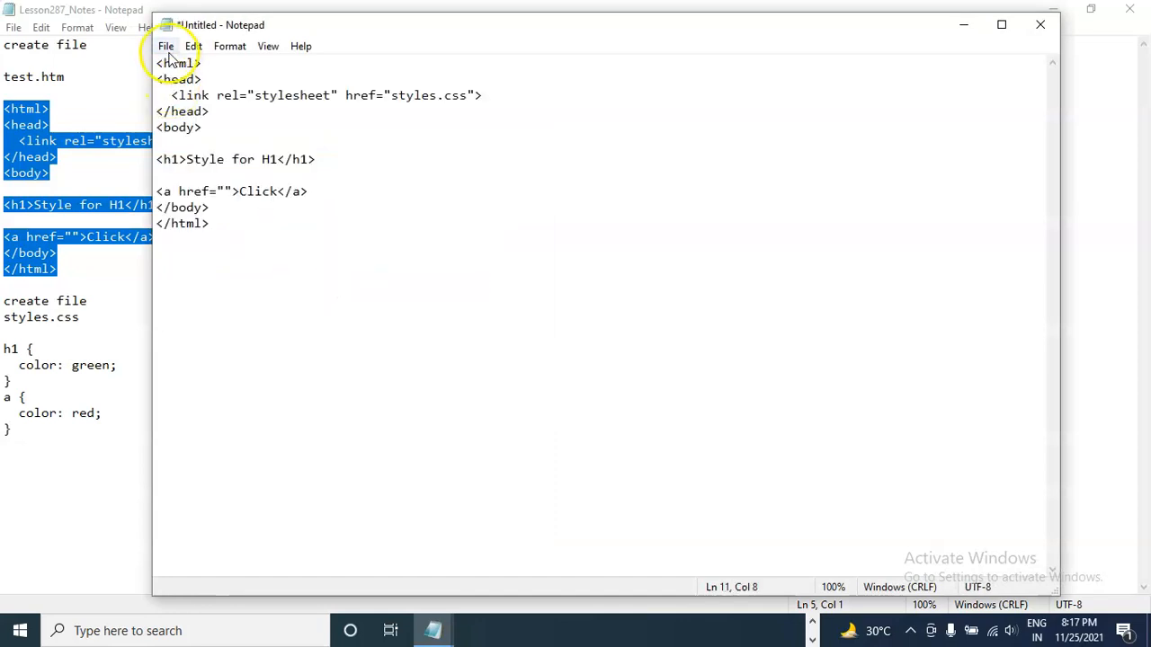
click(166, 46)
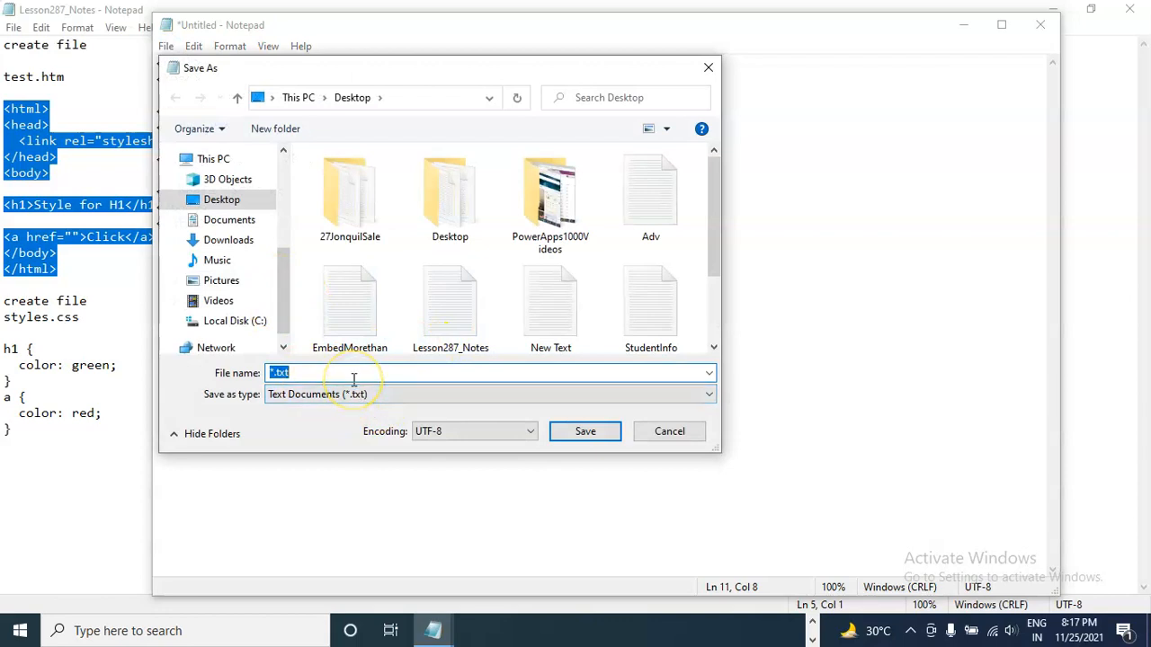
text(test)
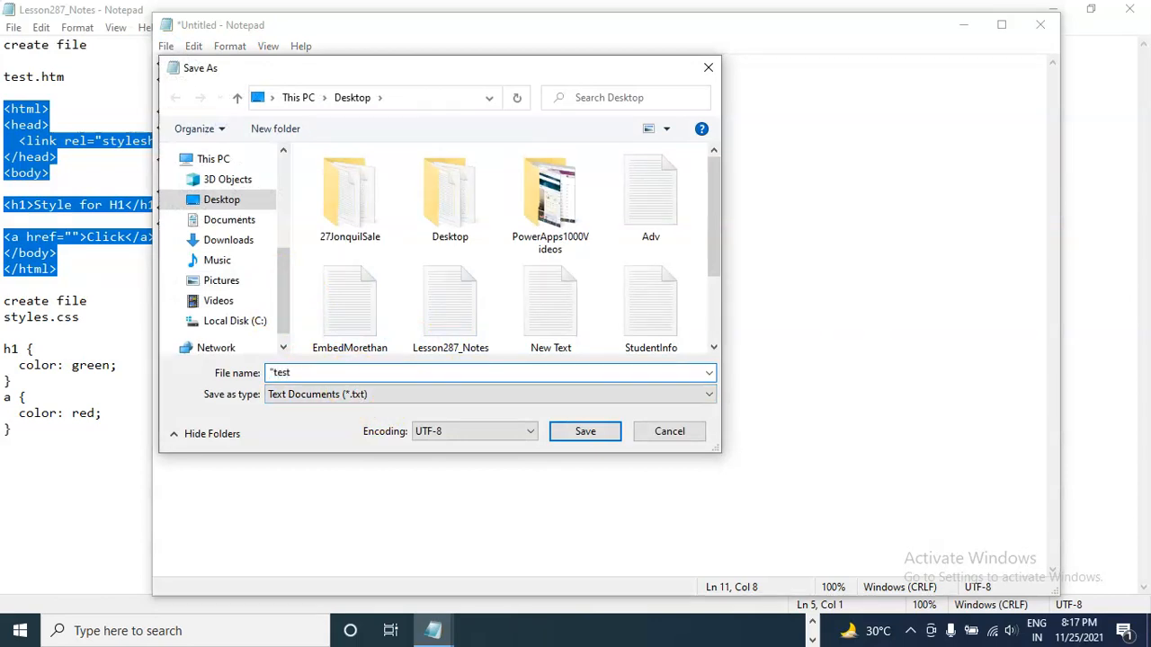
text(.htm")
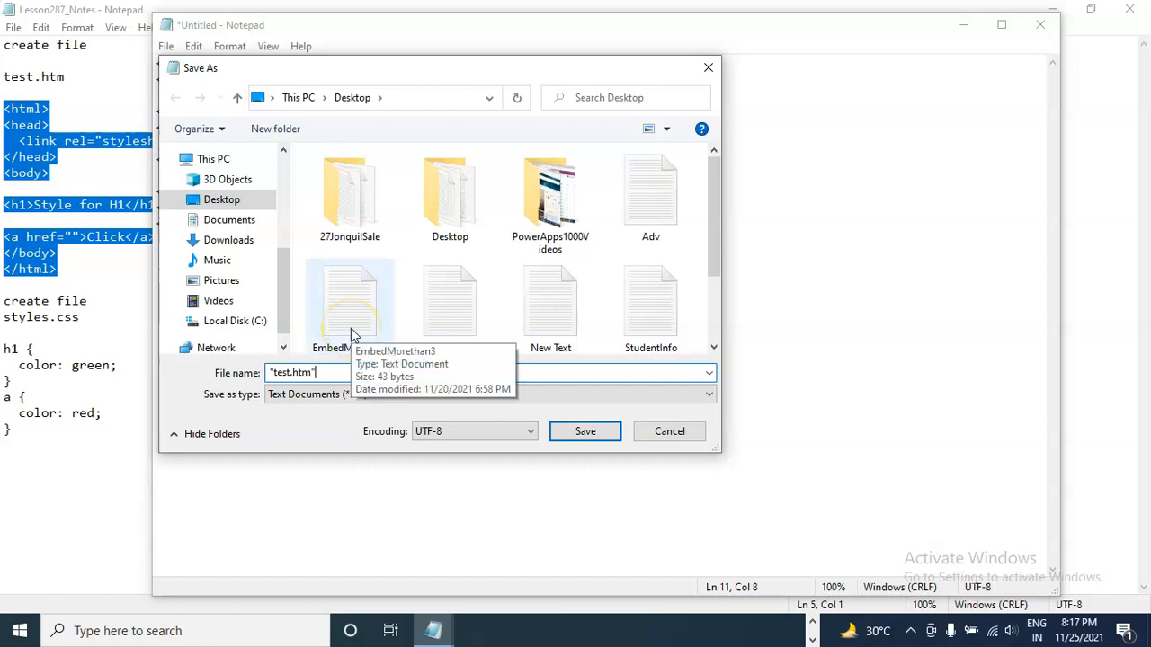
click(585, 431)
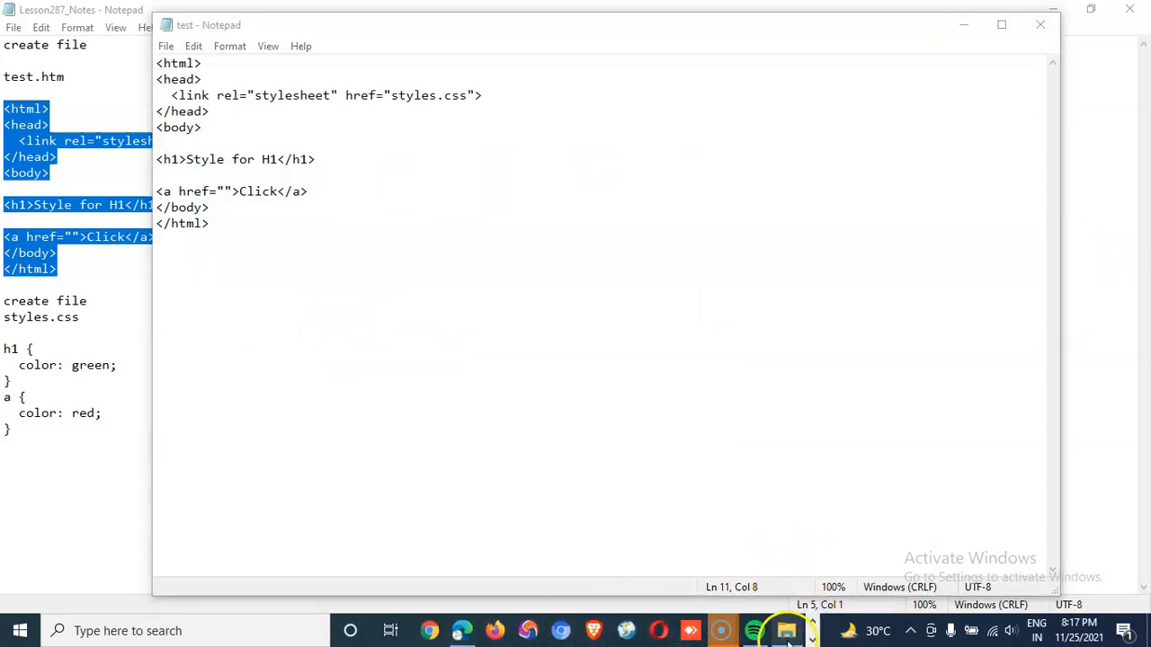
Select the saved test.htm page in File Explorer's Desktop folder
click(787, 630)
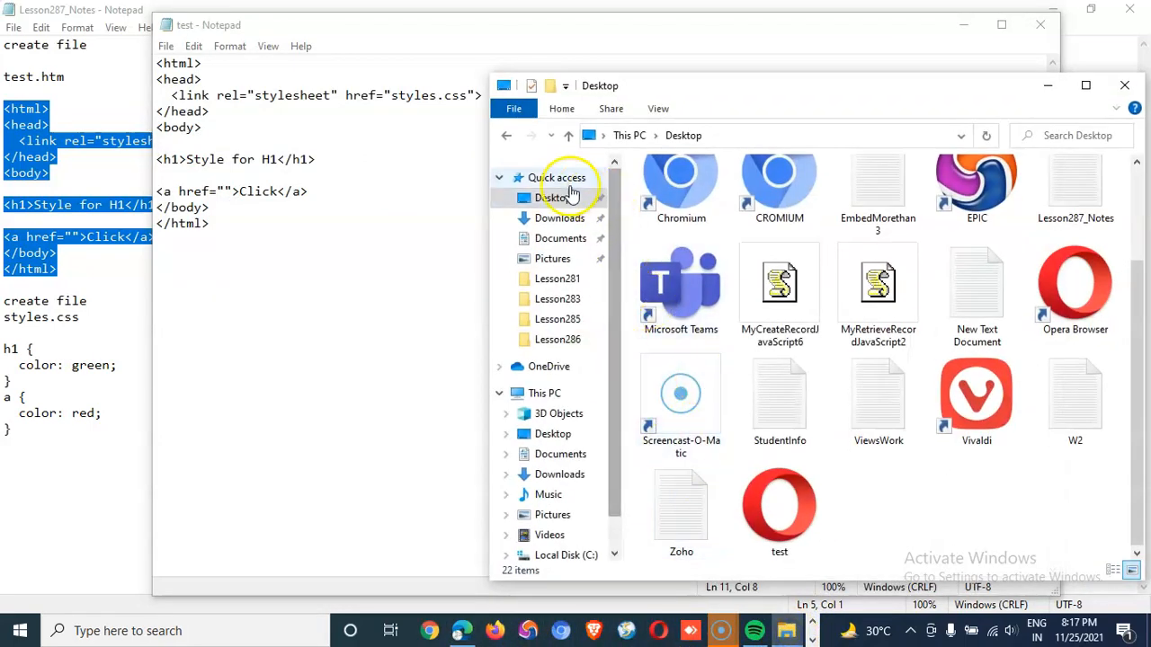
scroll(up, 3)
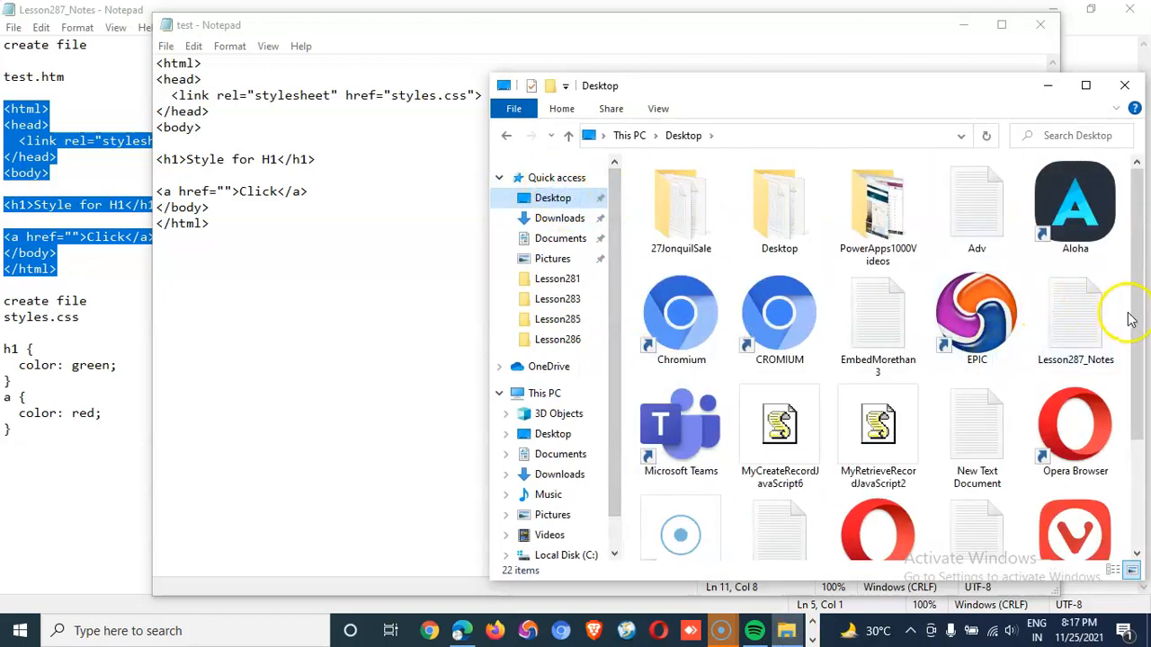
click(877, 404)
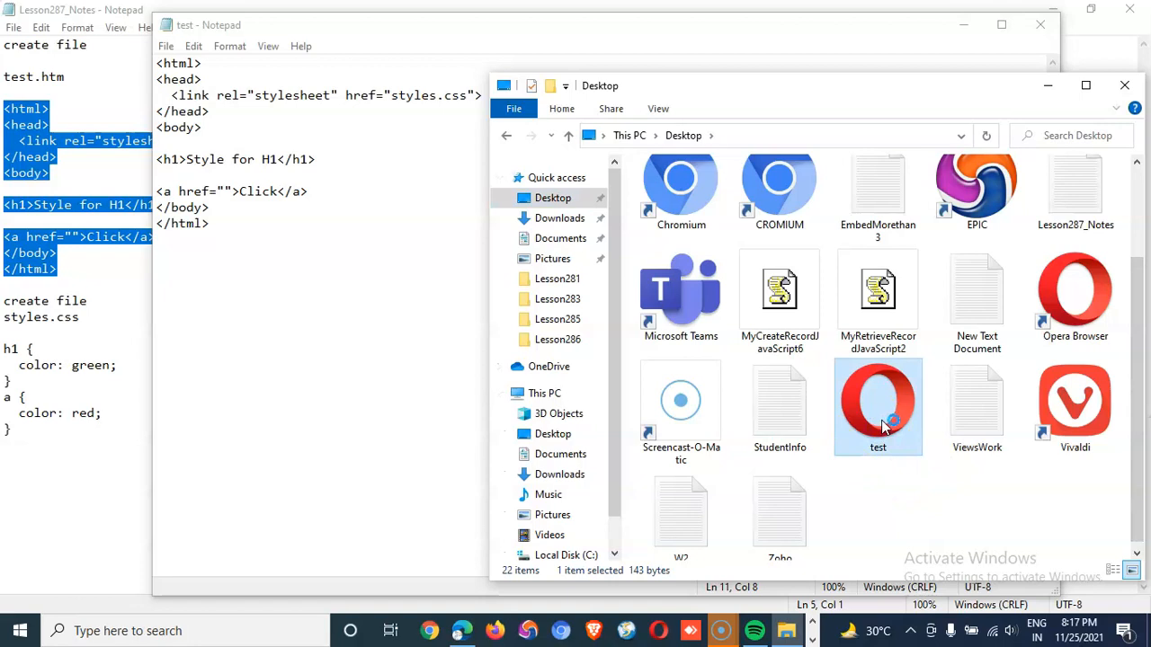
mouse_move(877, 406)
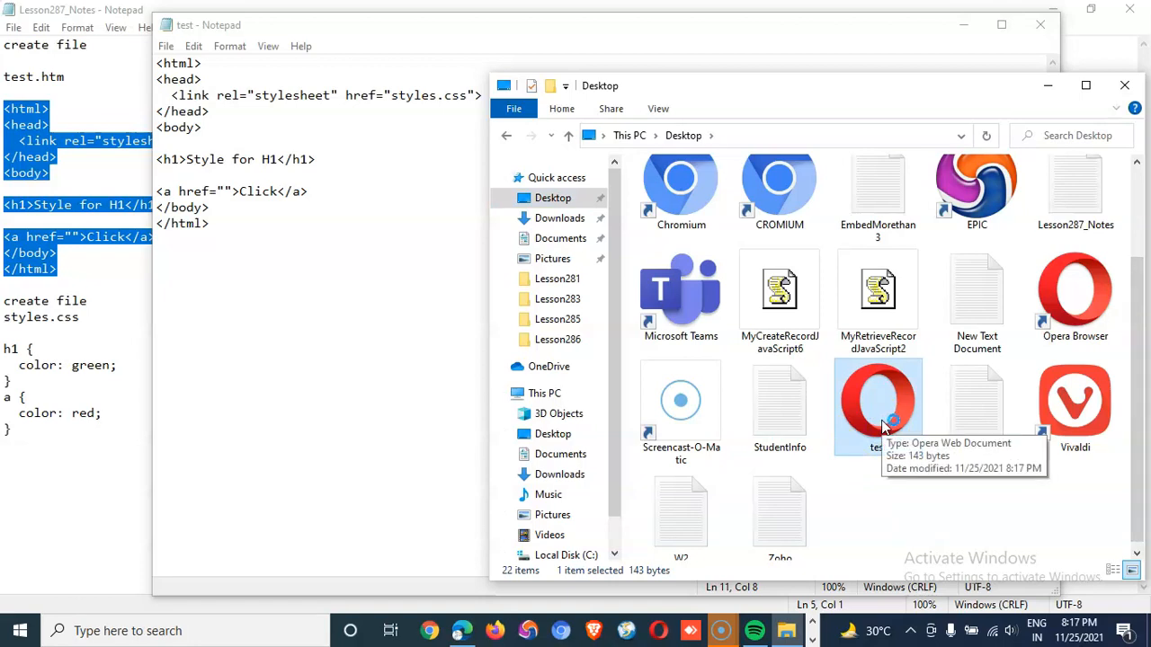
mouse_move(126, 366)
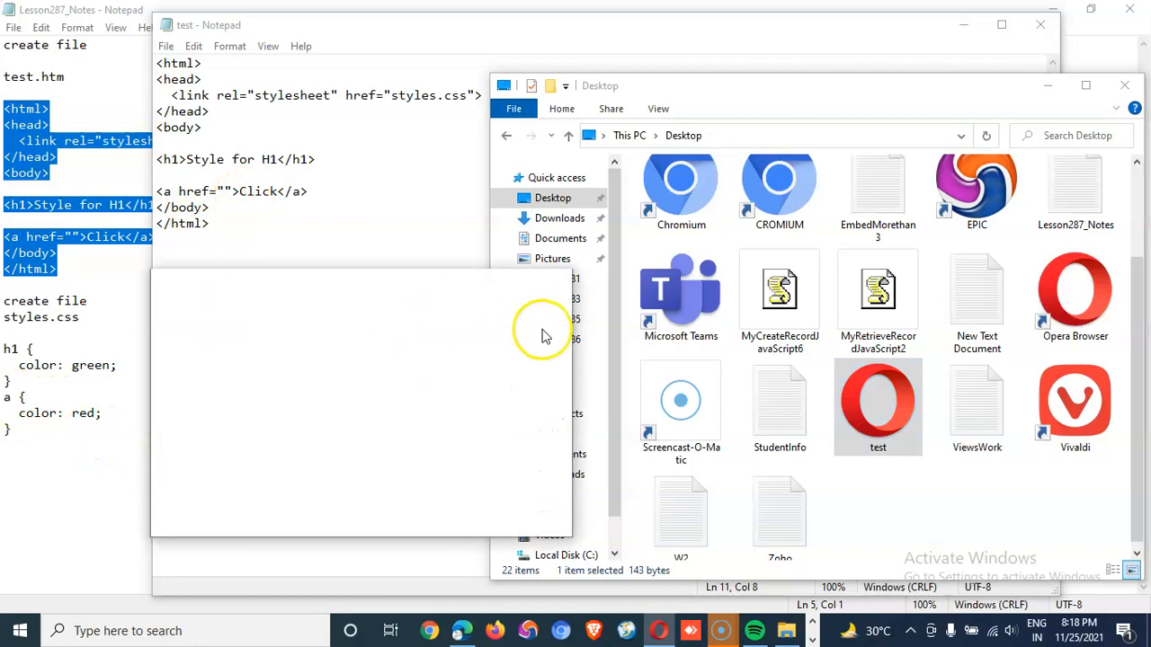
mouse_move(405, 286)
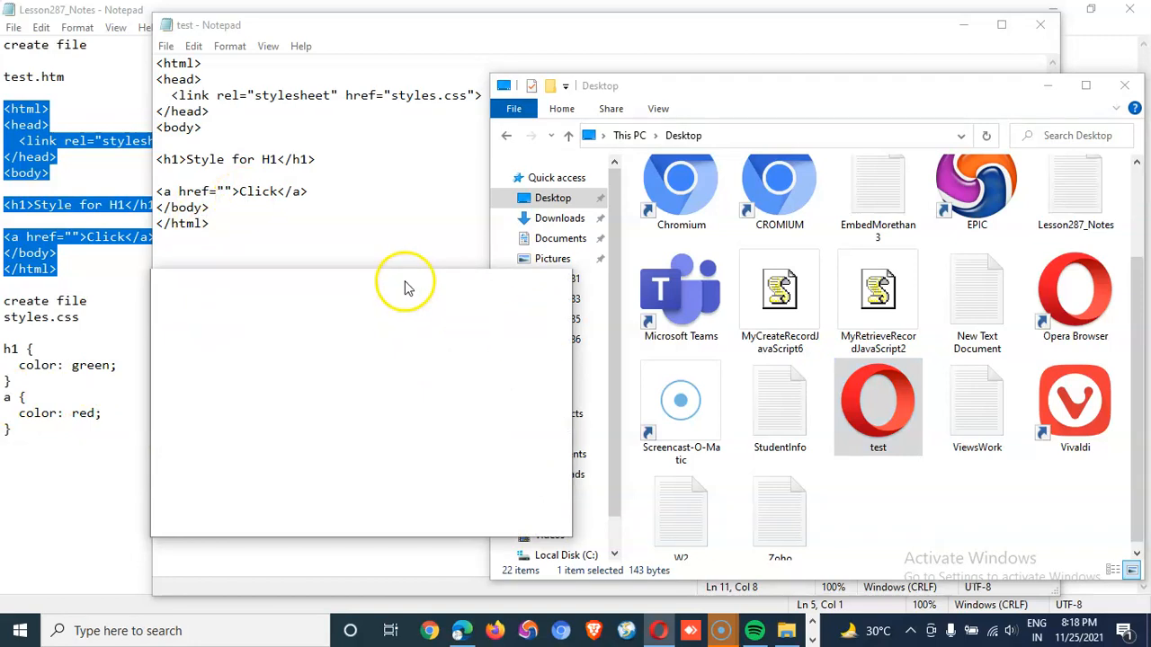
mouse_move(406, 288)
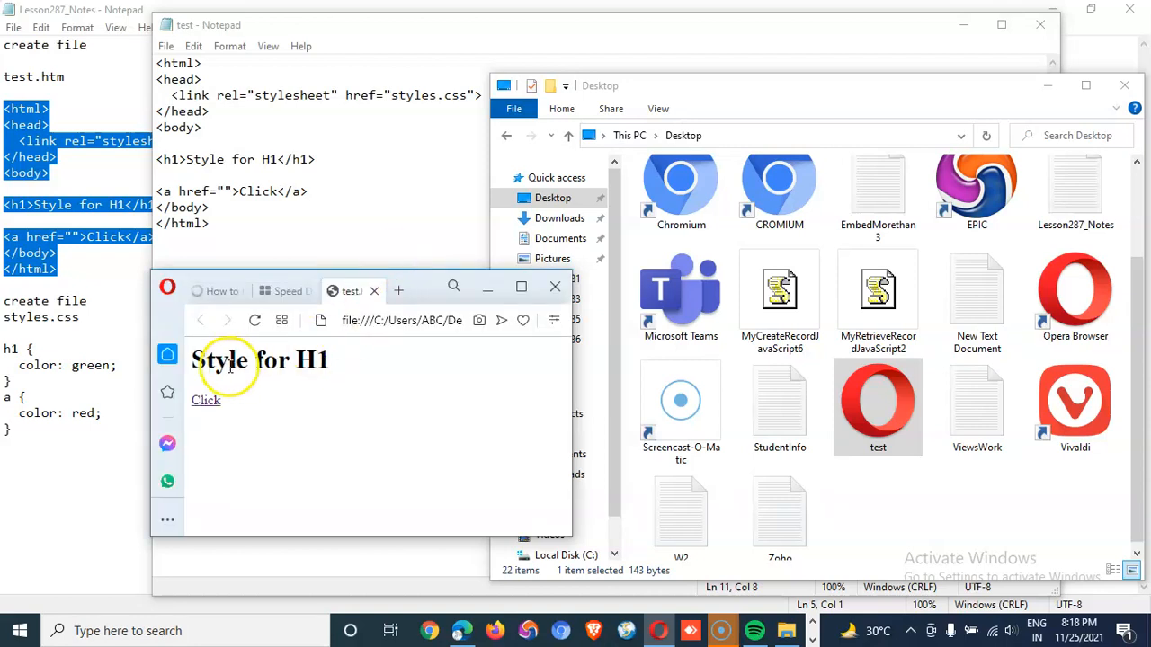
mouse_move(206, 401)
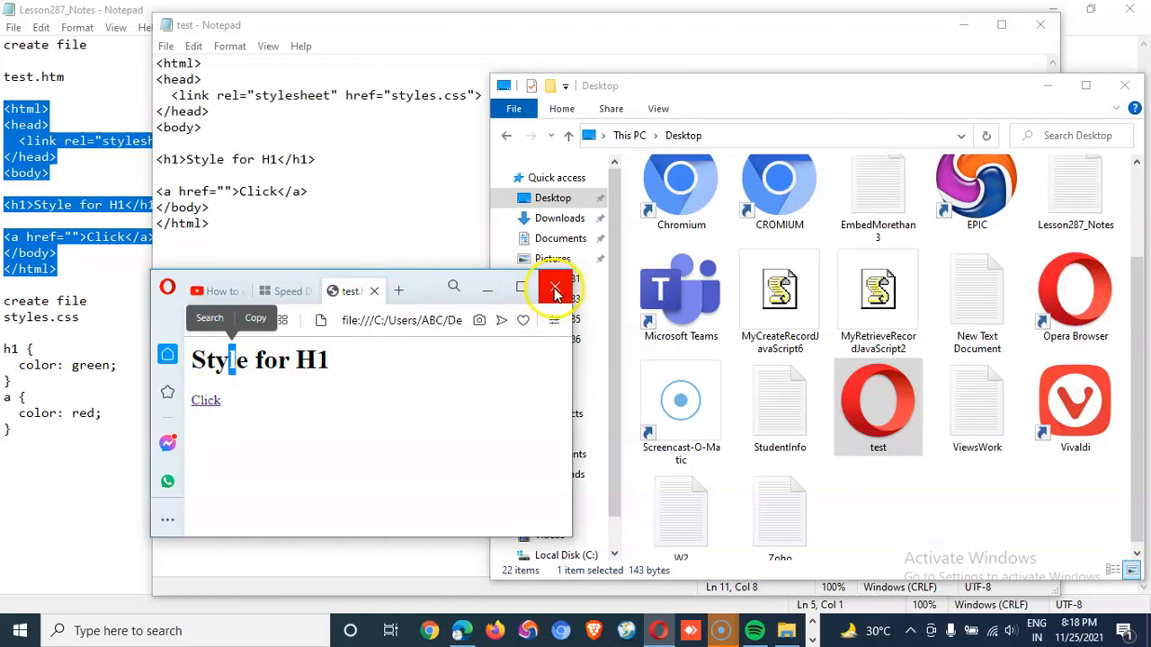
Close the Opera window showing the unstyled test page, backing out of the Quit Opera prompt
click(555, 286)
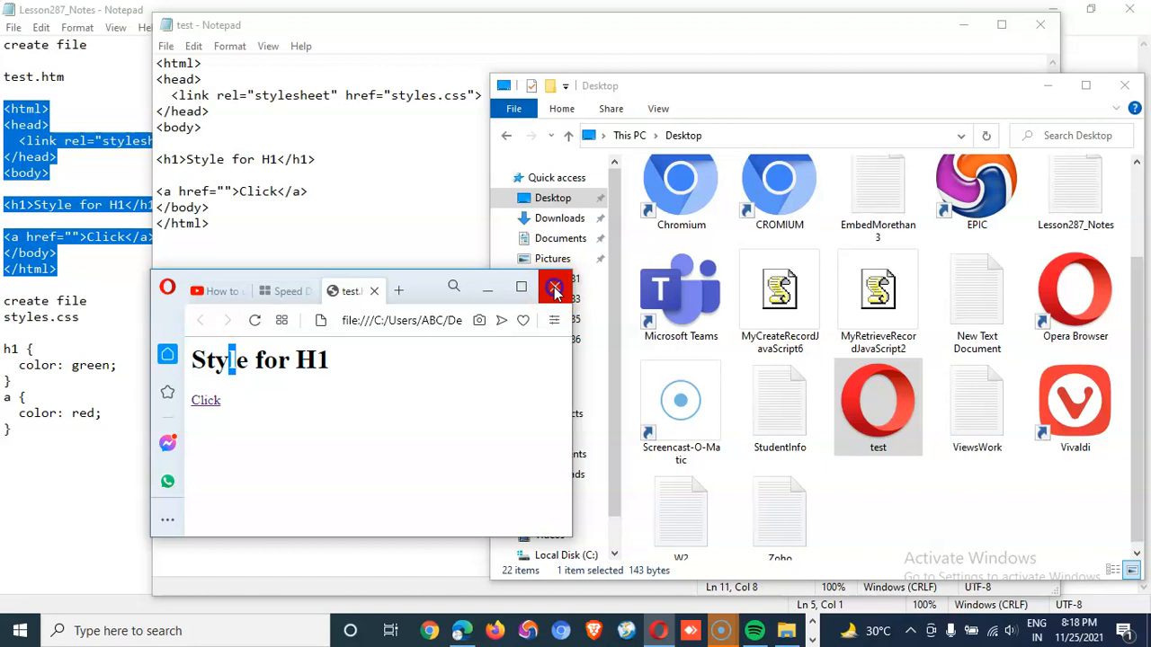
click(553, 286)
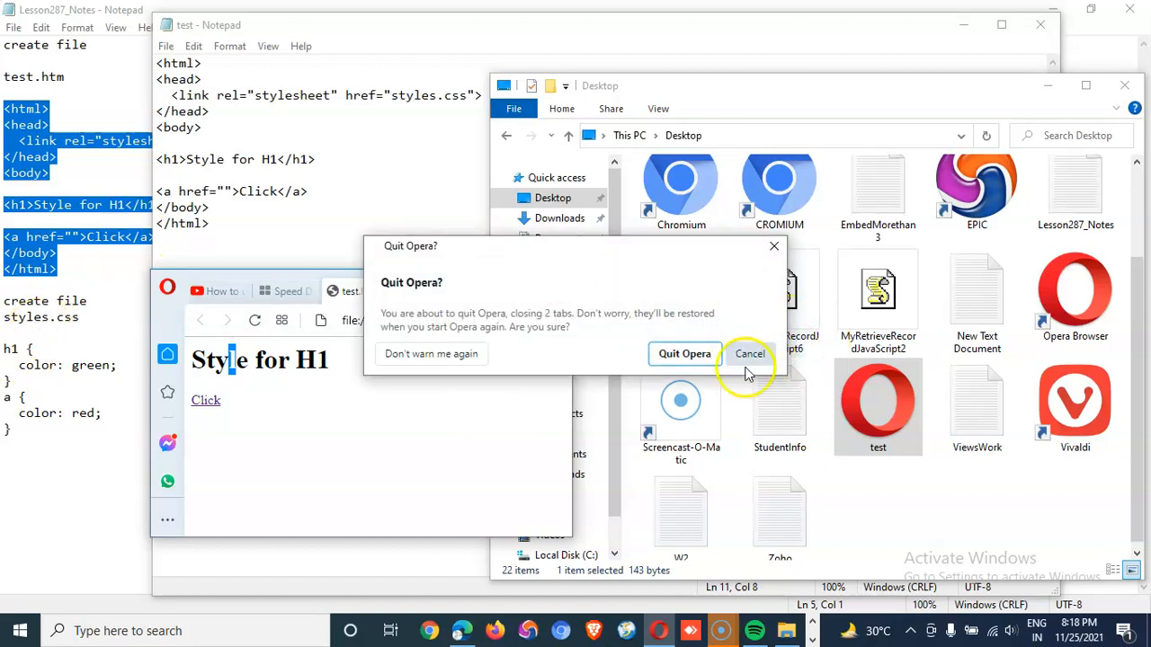
click(750, 353)
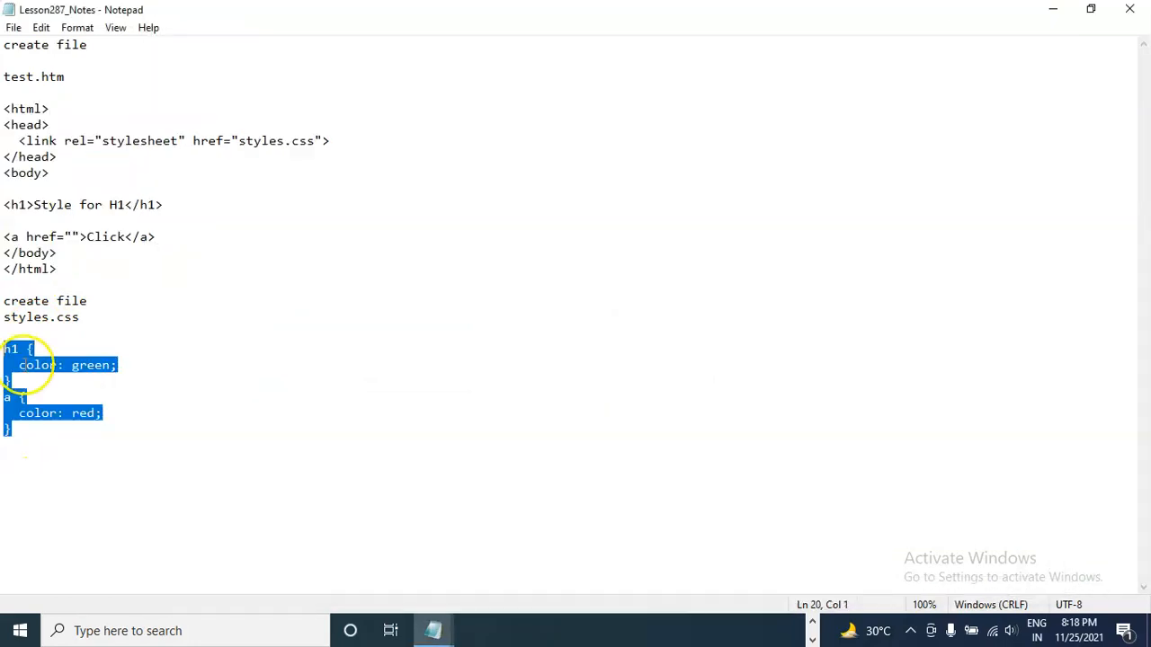
Copy the h1 and link CSS rules into a new blank Notepad document
right_click(54, 364)
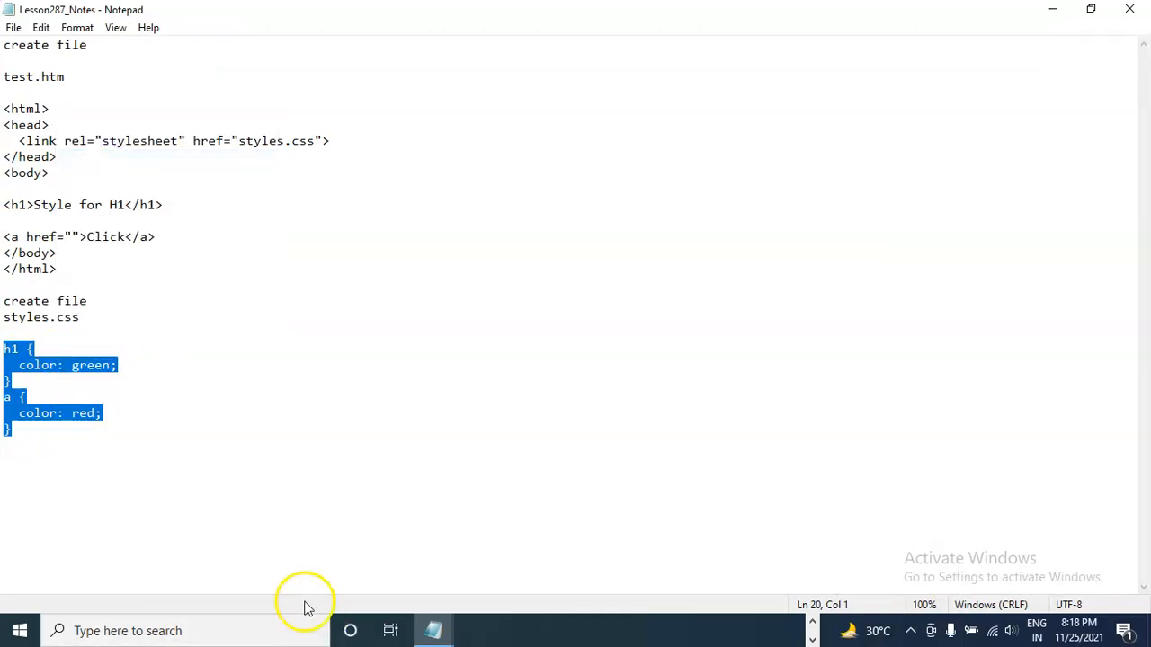
right_click(433, 629)
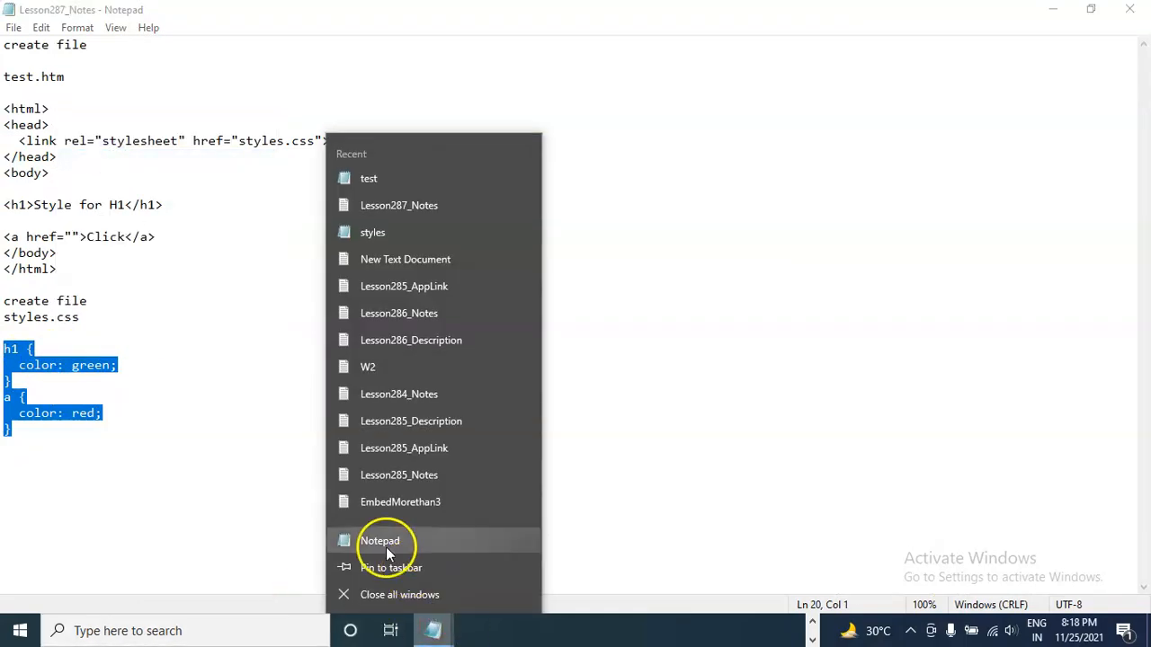
click(379, 540)
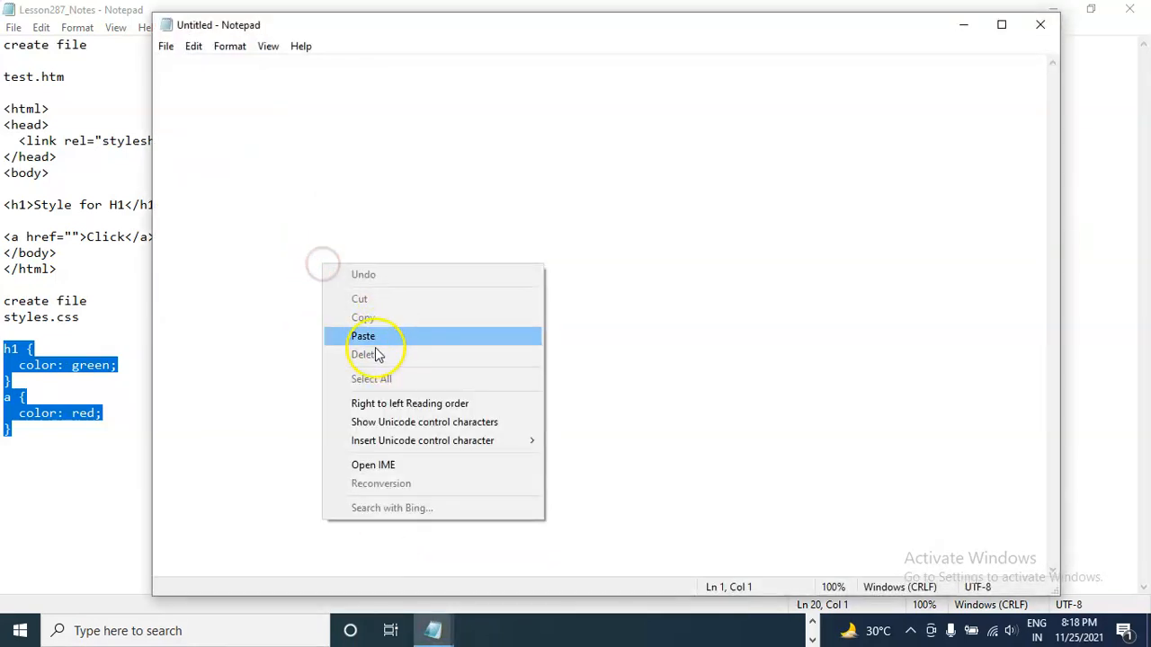
click(165, 46)
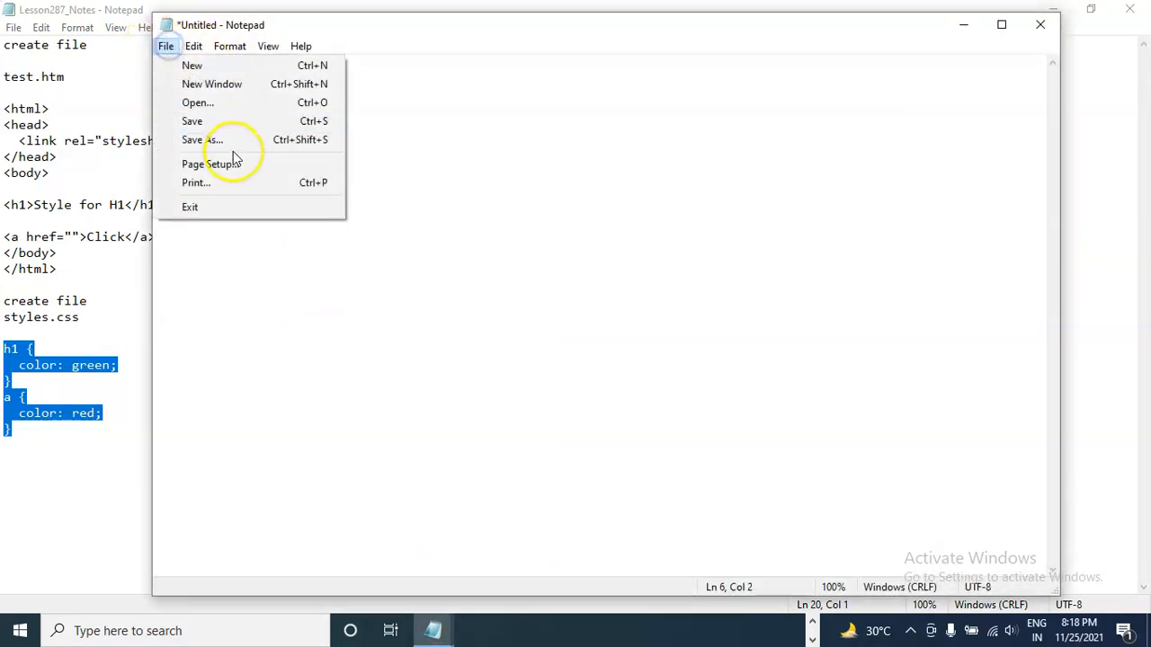
Save the new document to the Desktop as "styles.css"
click(202, 139)
text(")
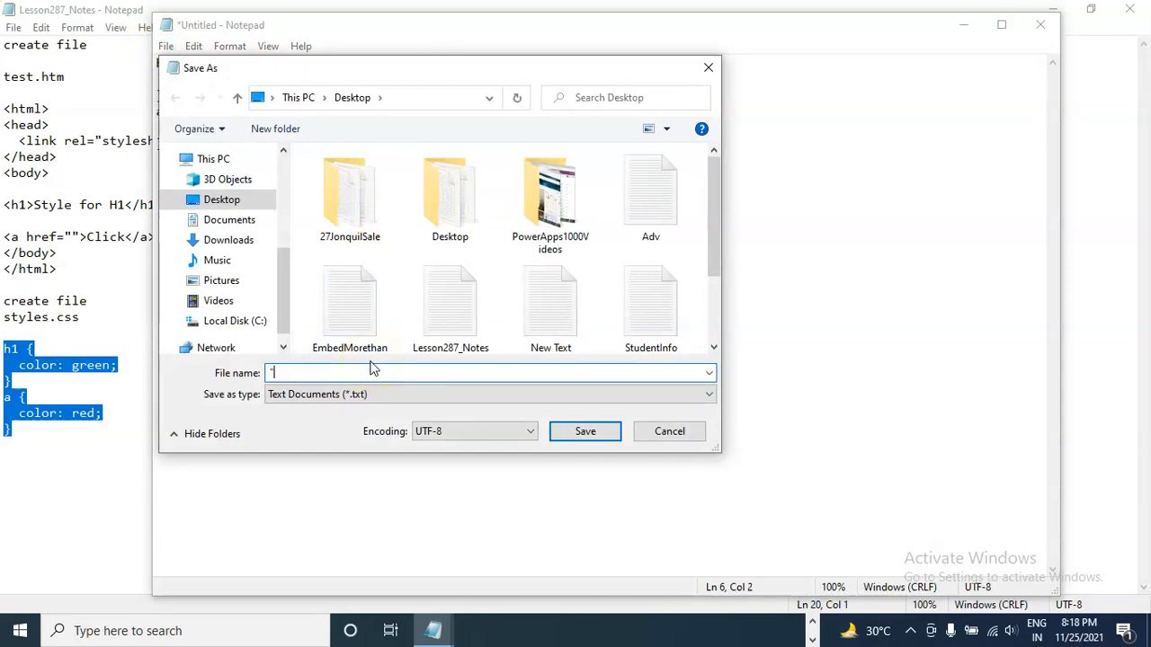
text(styles)
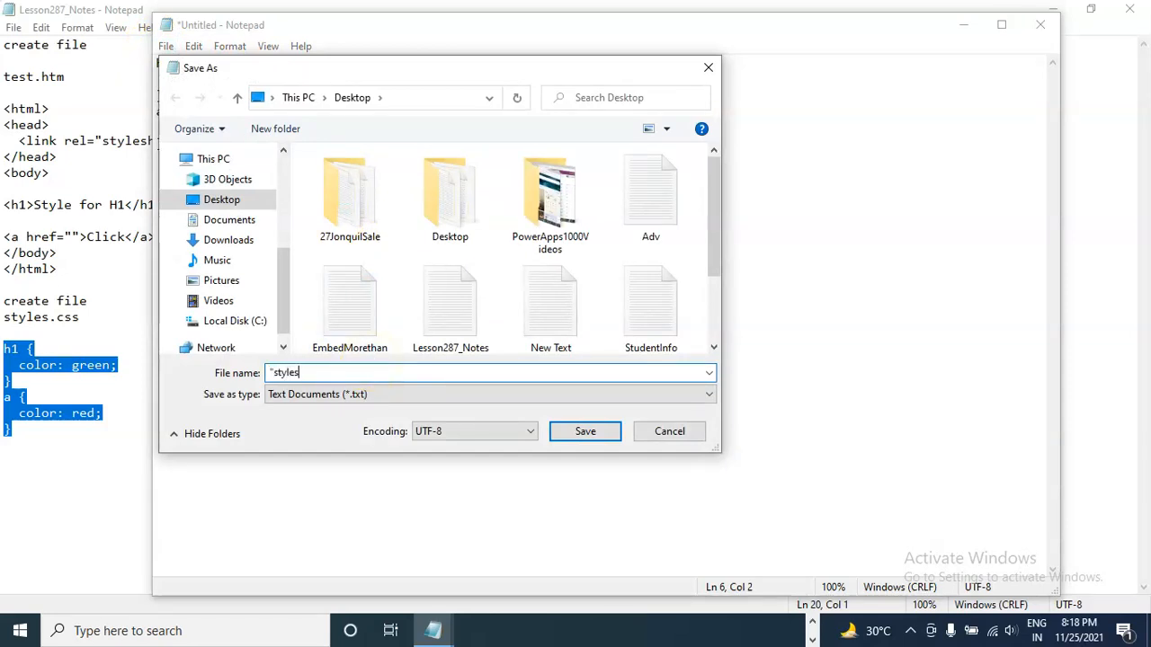
text(.css")
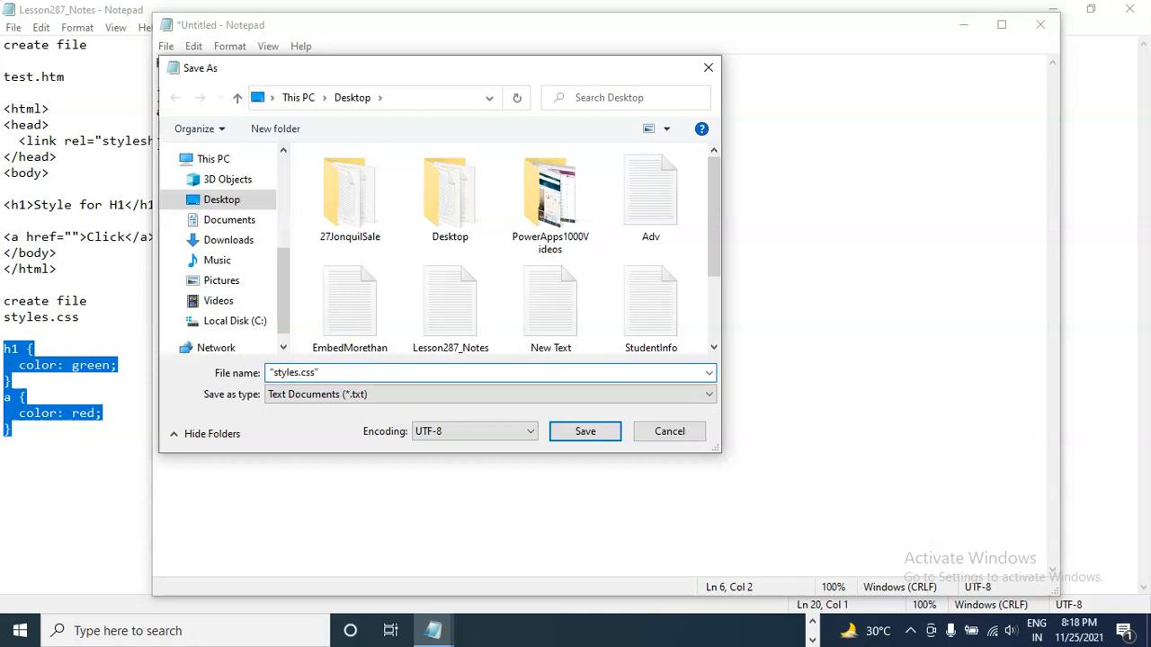
click(585, 431)
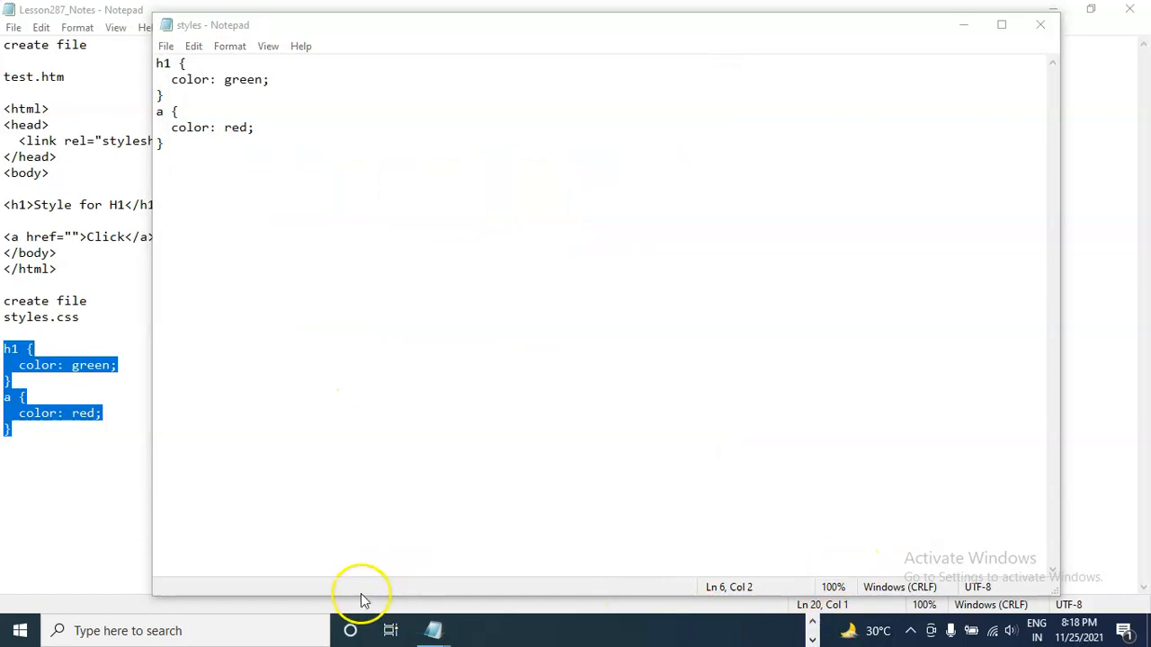
mouse_move(433, 630)
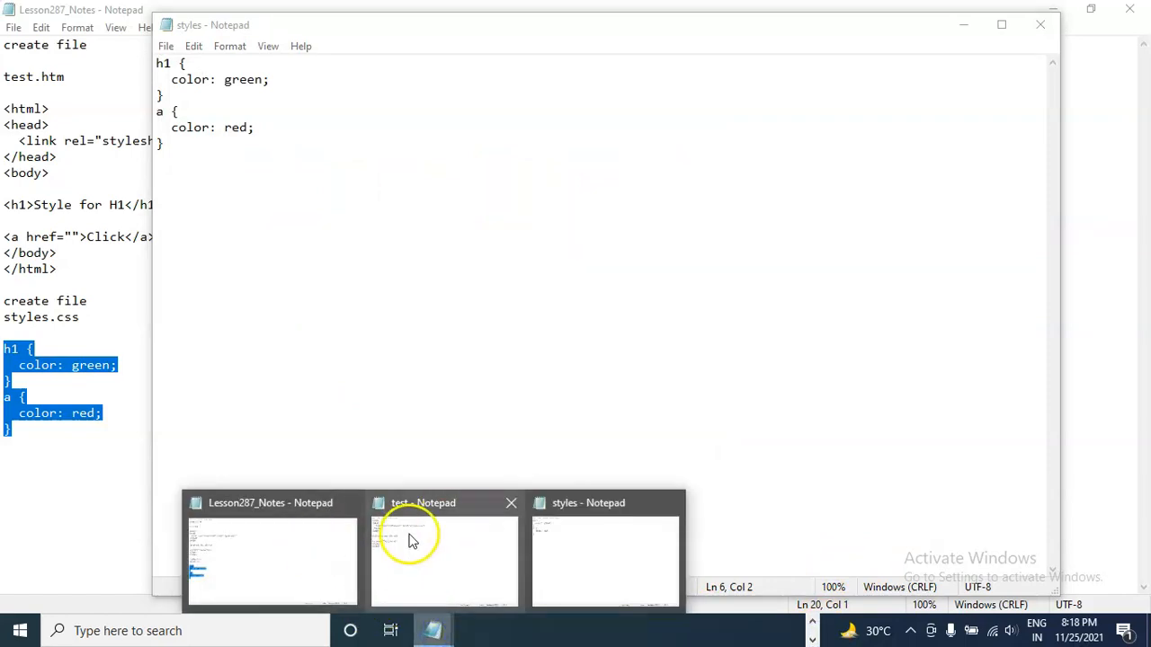
View test.htm in Opera with its green heading and red link, then return to the Desktop folder
click(443, 553)
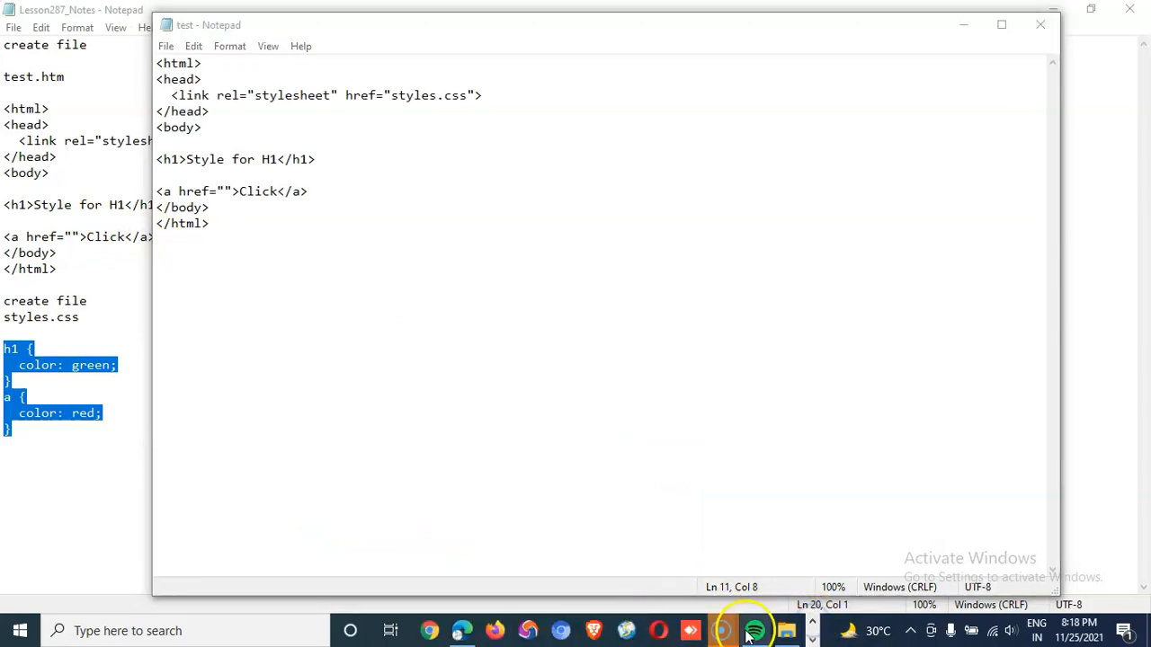
click(786, 630)
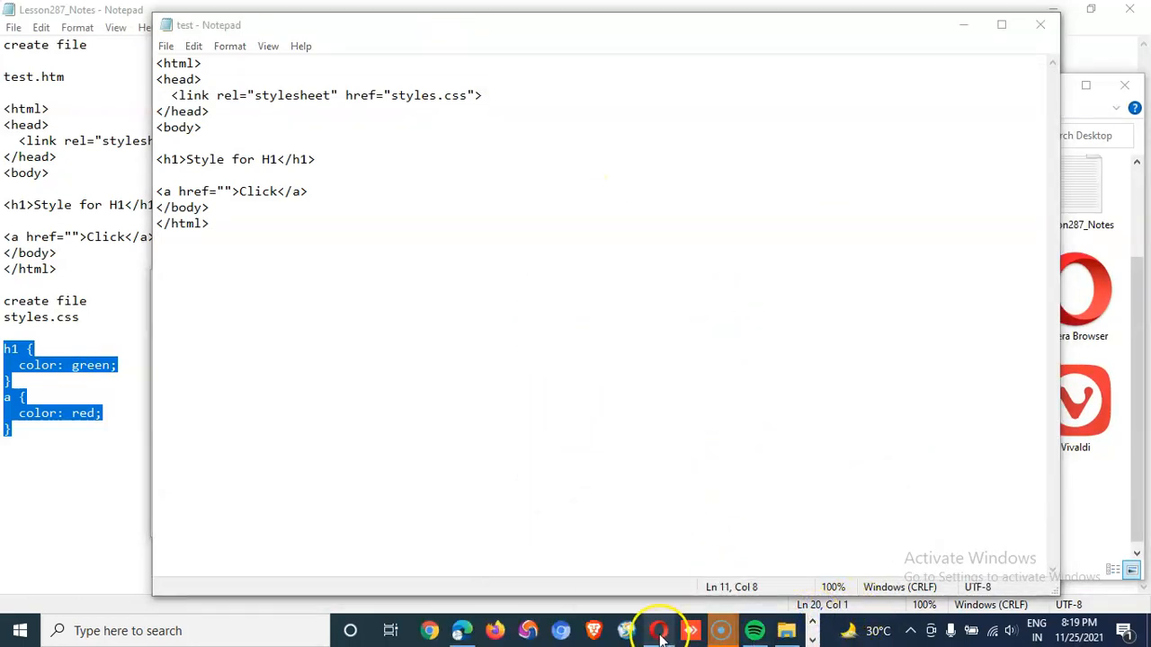
click(658, 630)
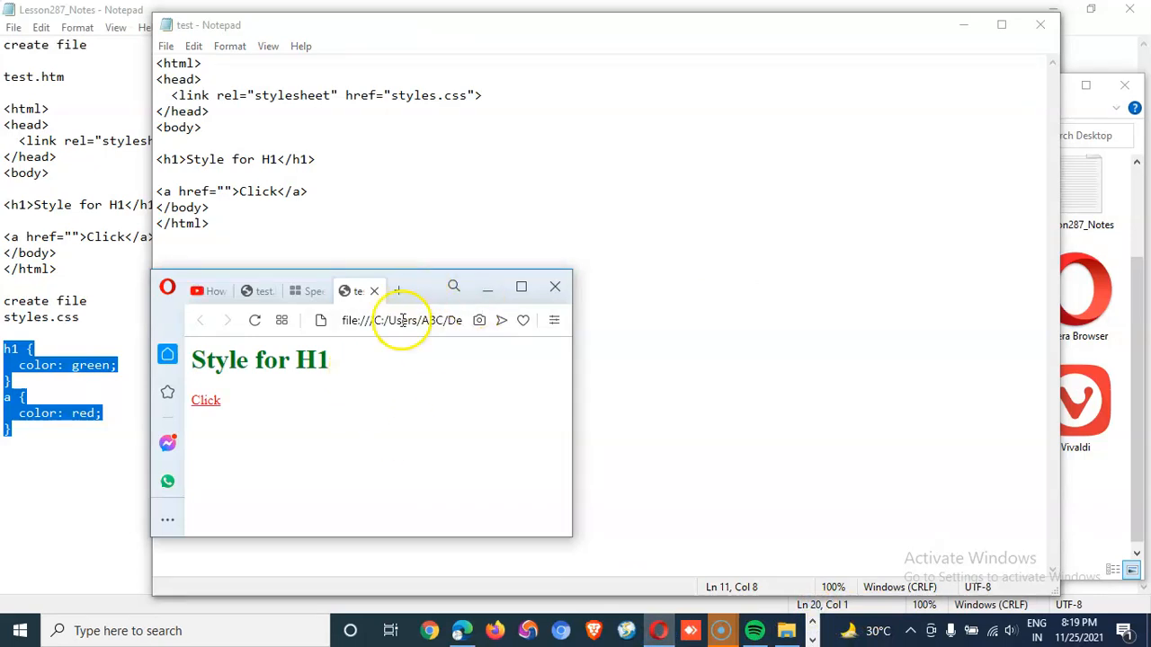
mouse_move(206, 400)
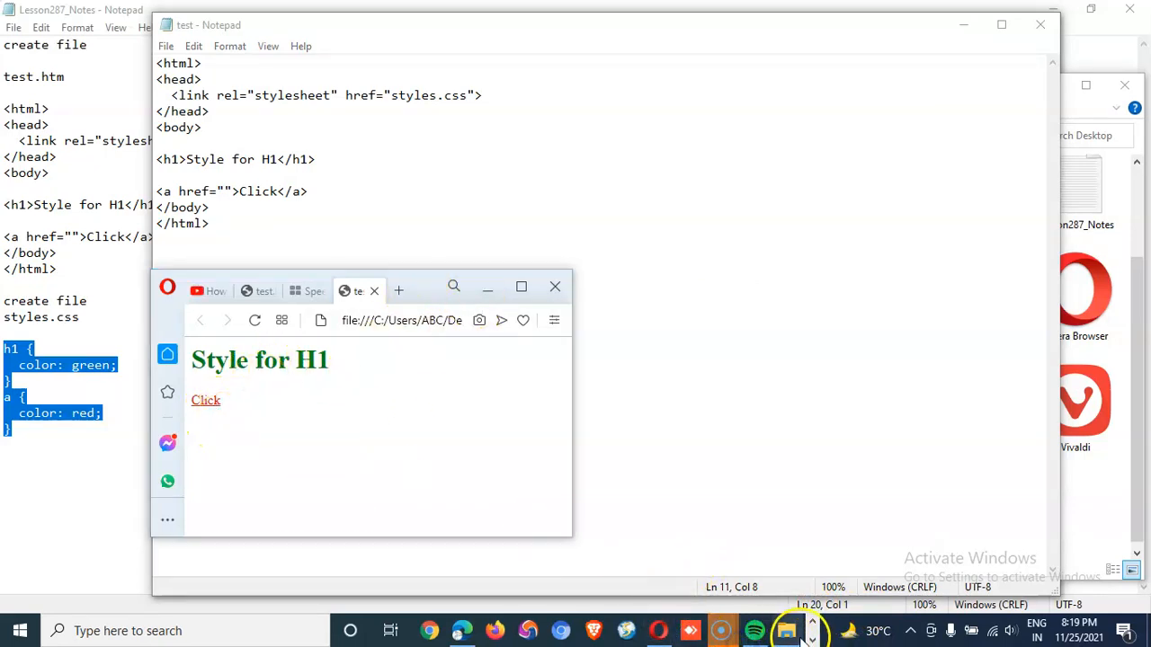
click(787, 631)
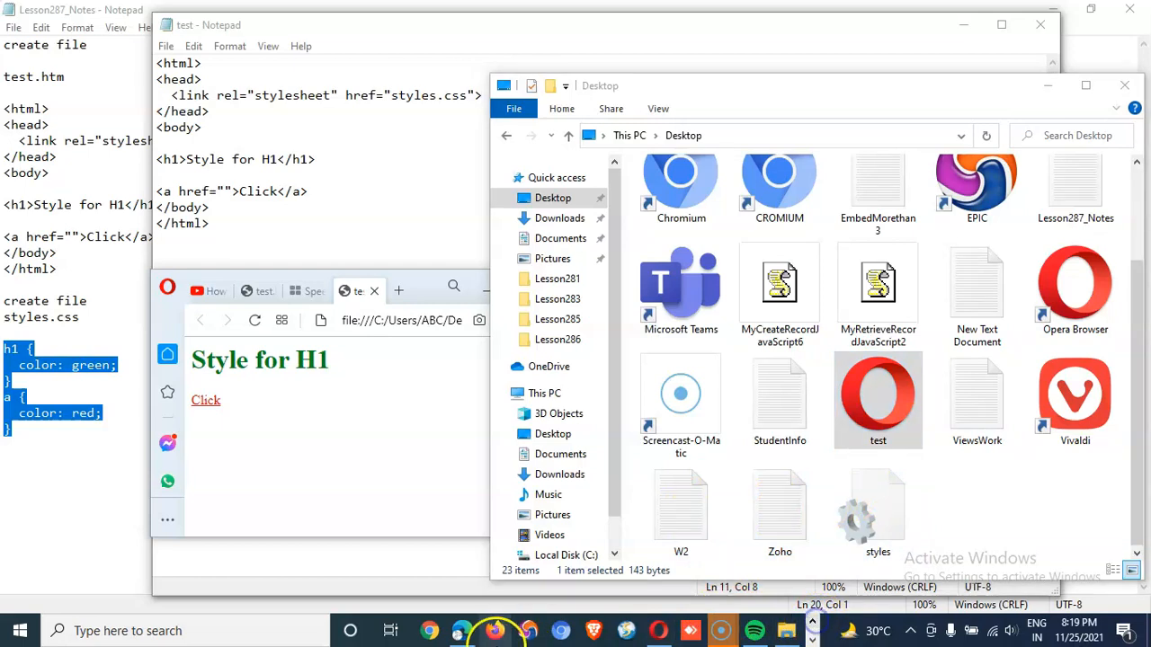
mouse_move(430, 630)
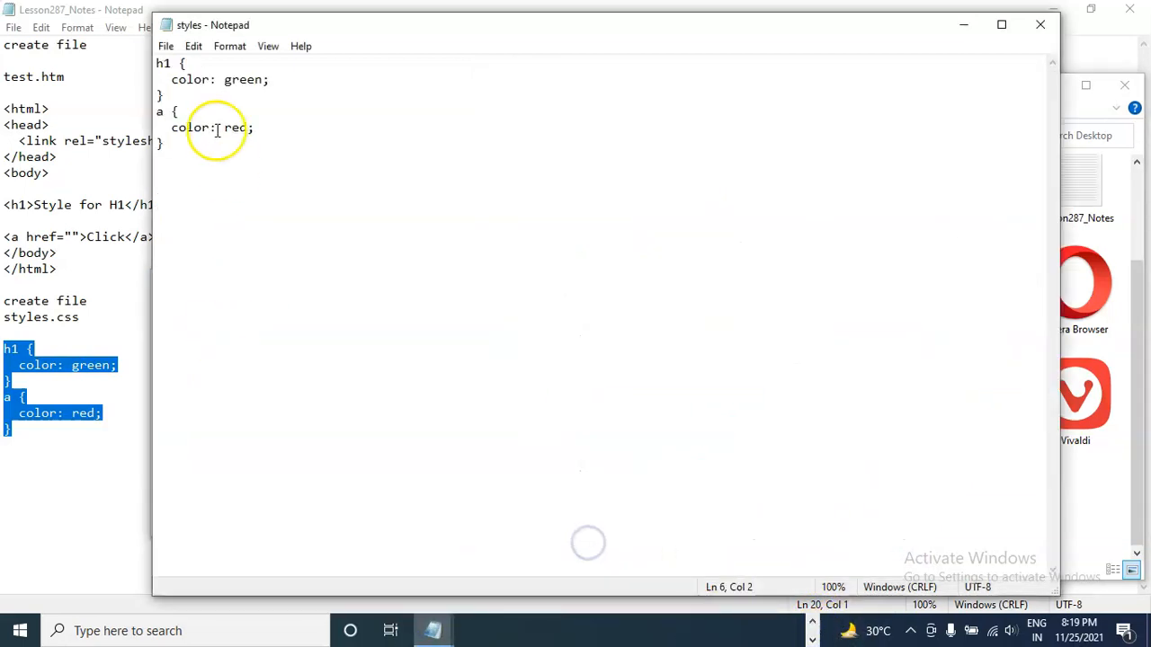
Change the h1 colour from green to purple and the link colour from red to green, then save
double_click(243, 79)
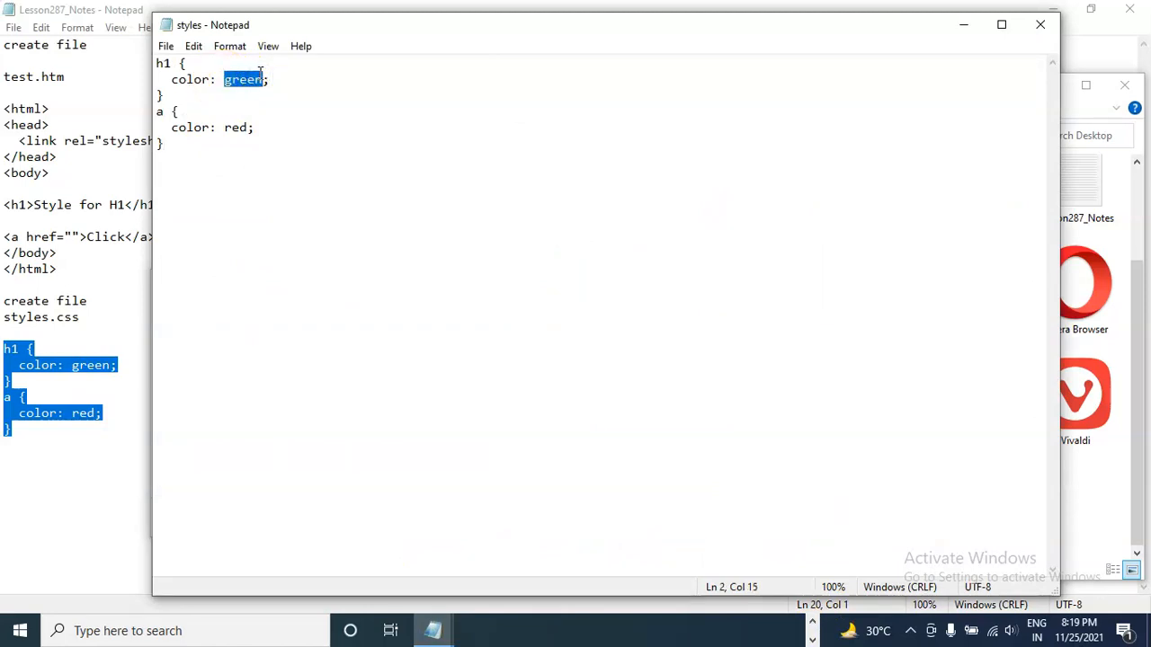
text(purple)
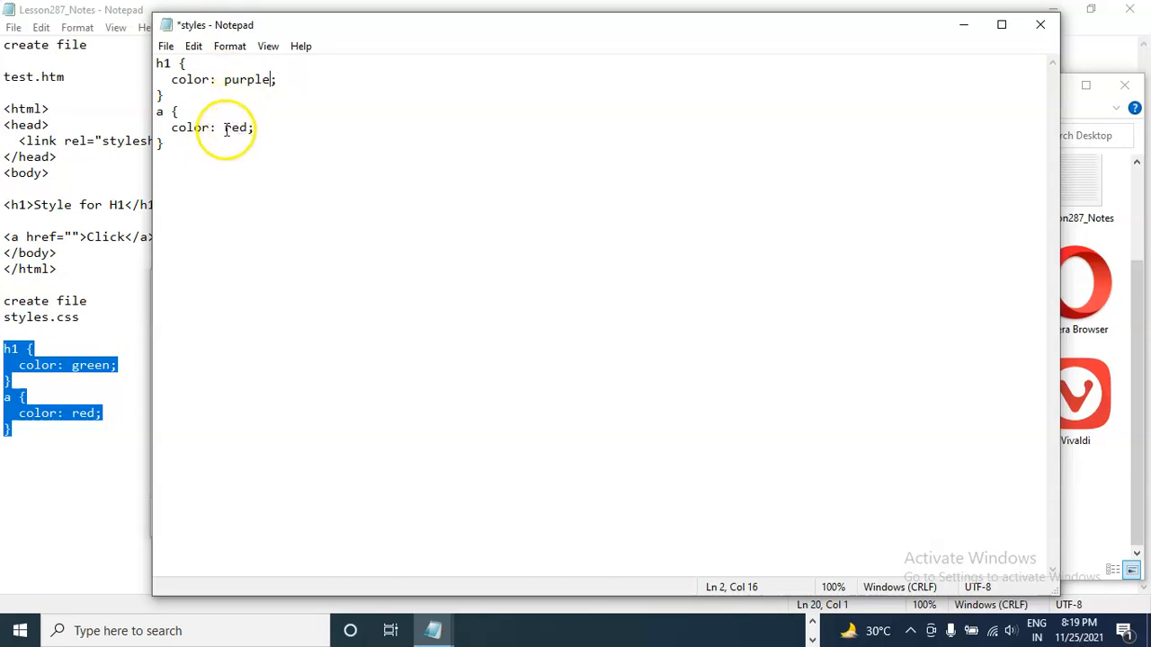
double_click(235, 127)
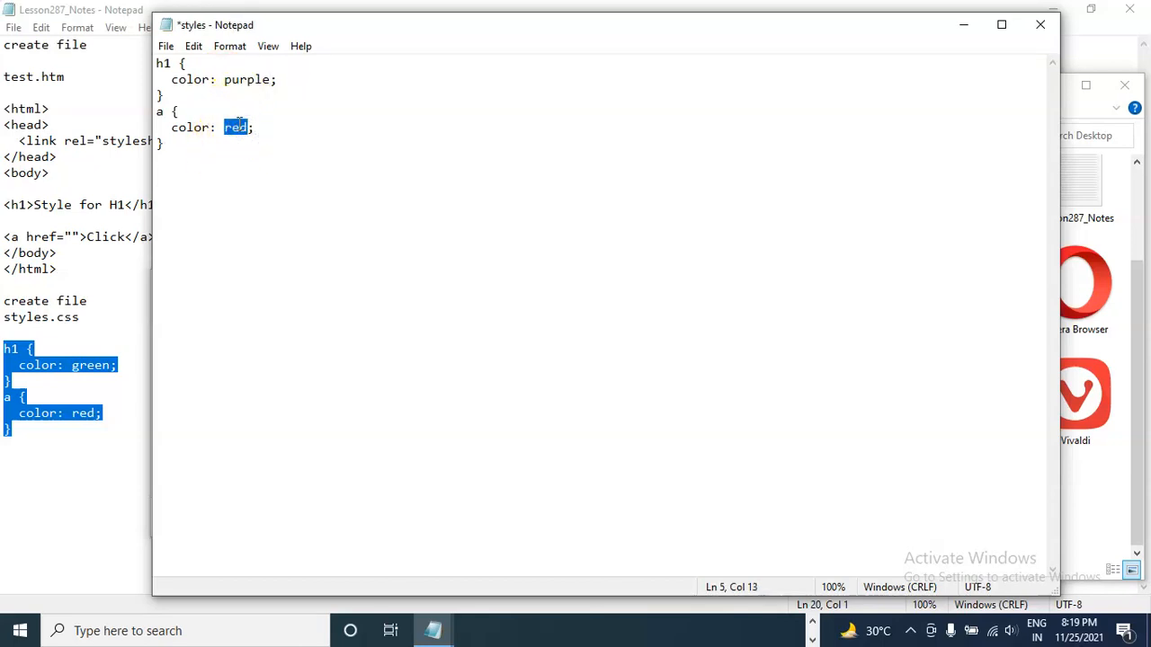
text(green)
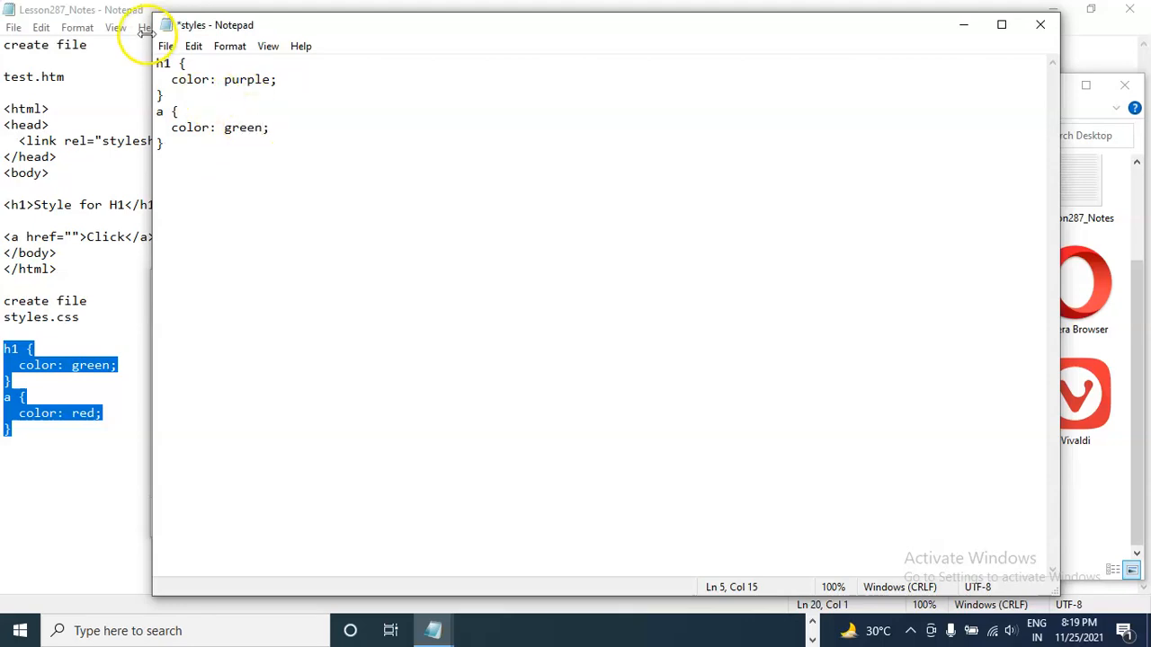
key(ctrl+s)
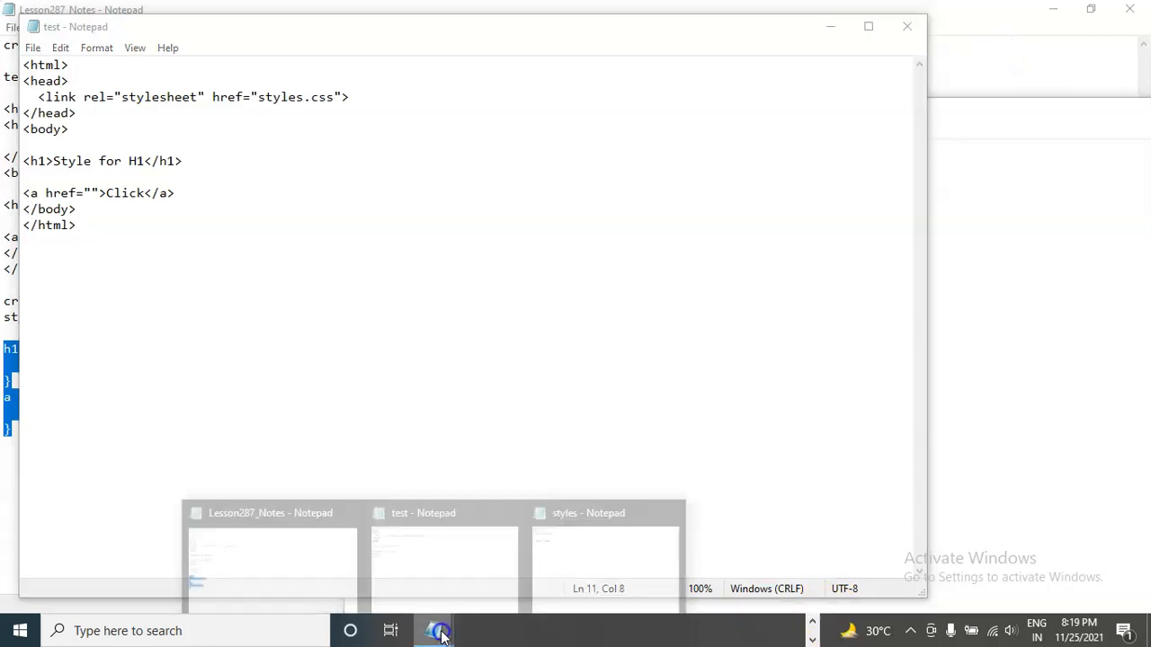
Bring the test.htm source forward and highlight the h1 rule's color property and purple value
click(588, 548)
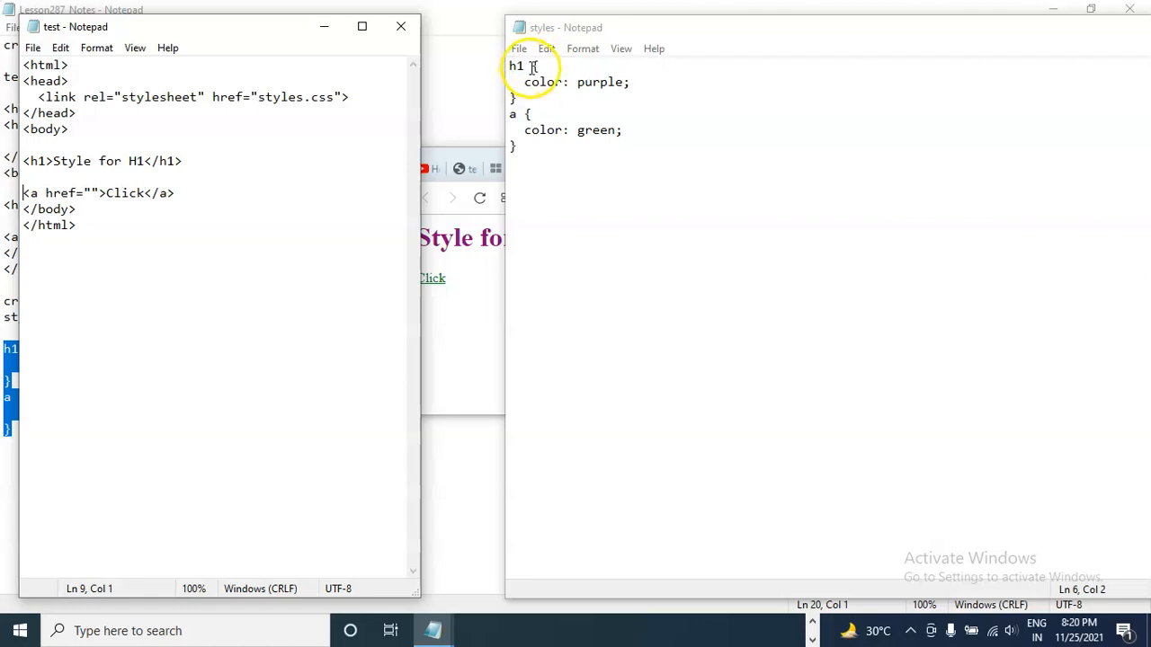
double_click(540, 81)
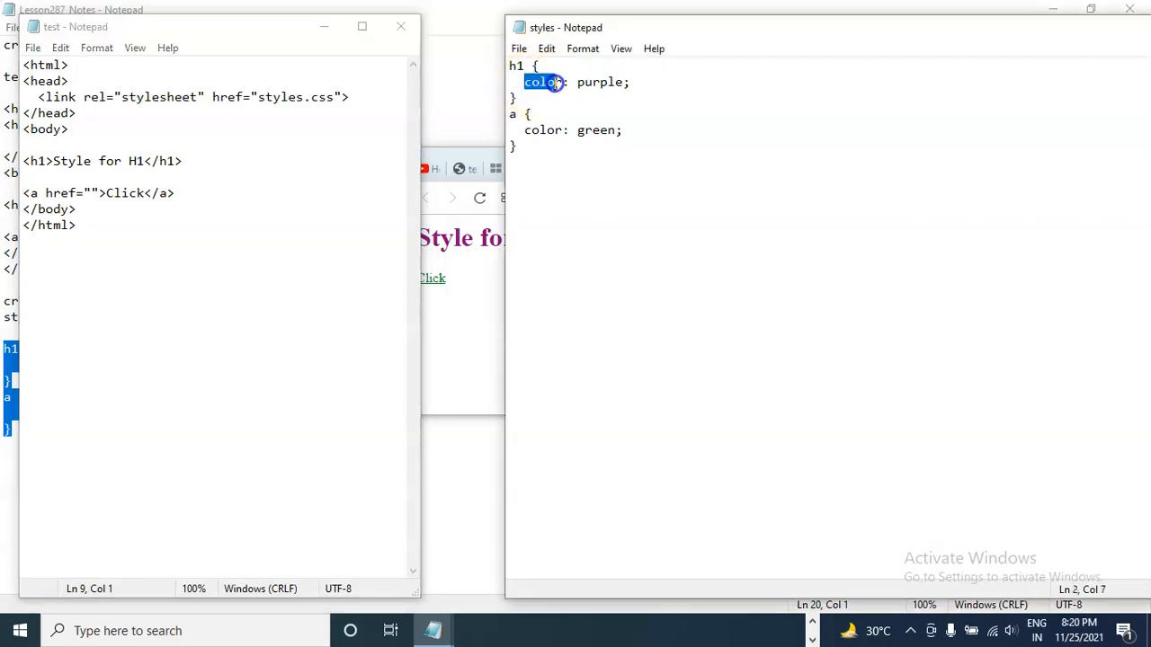
click(566, 81)
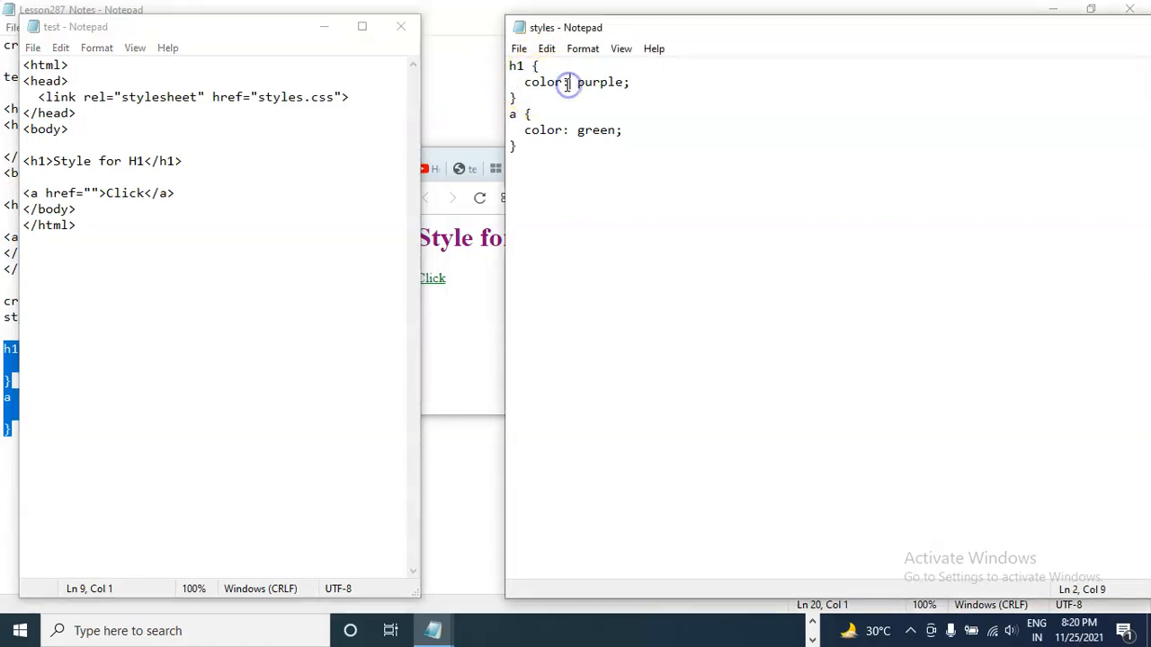
double_click(602, 82)
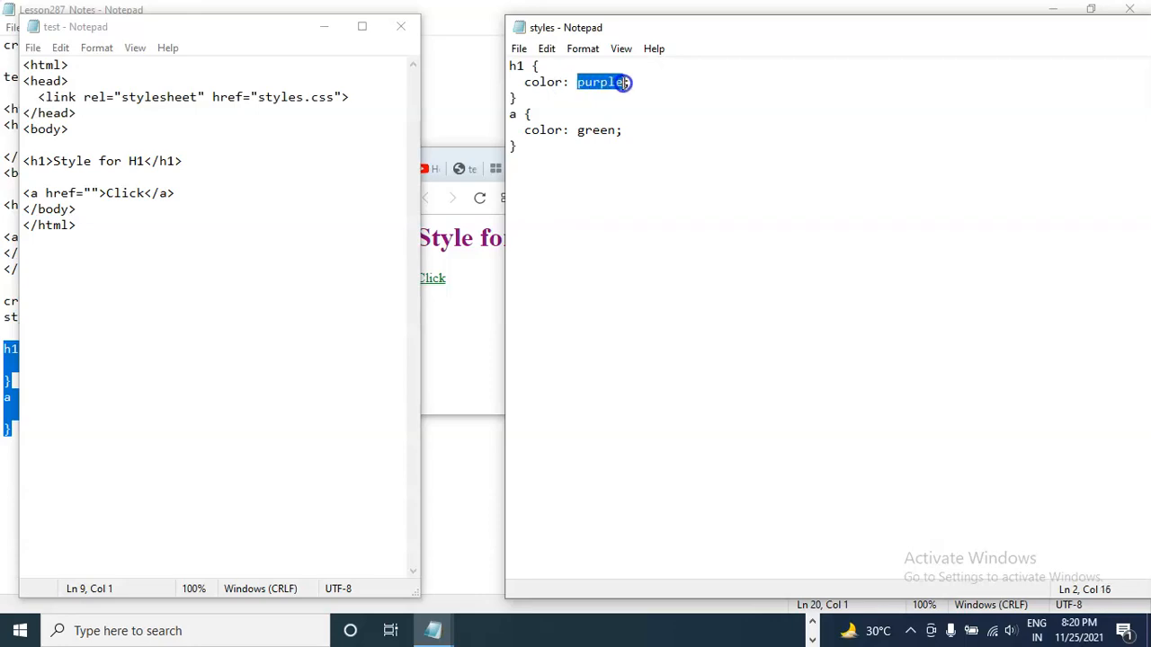